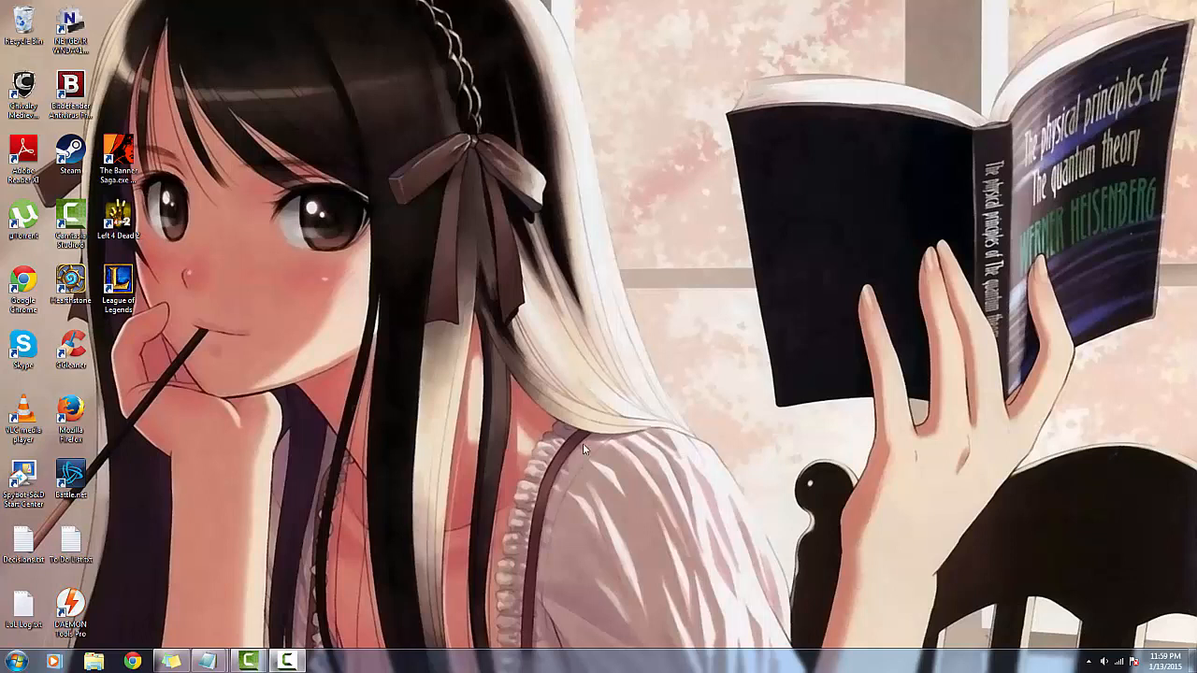
mouse_move(570, 416)
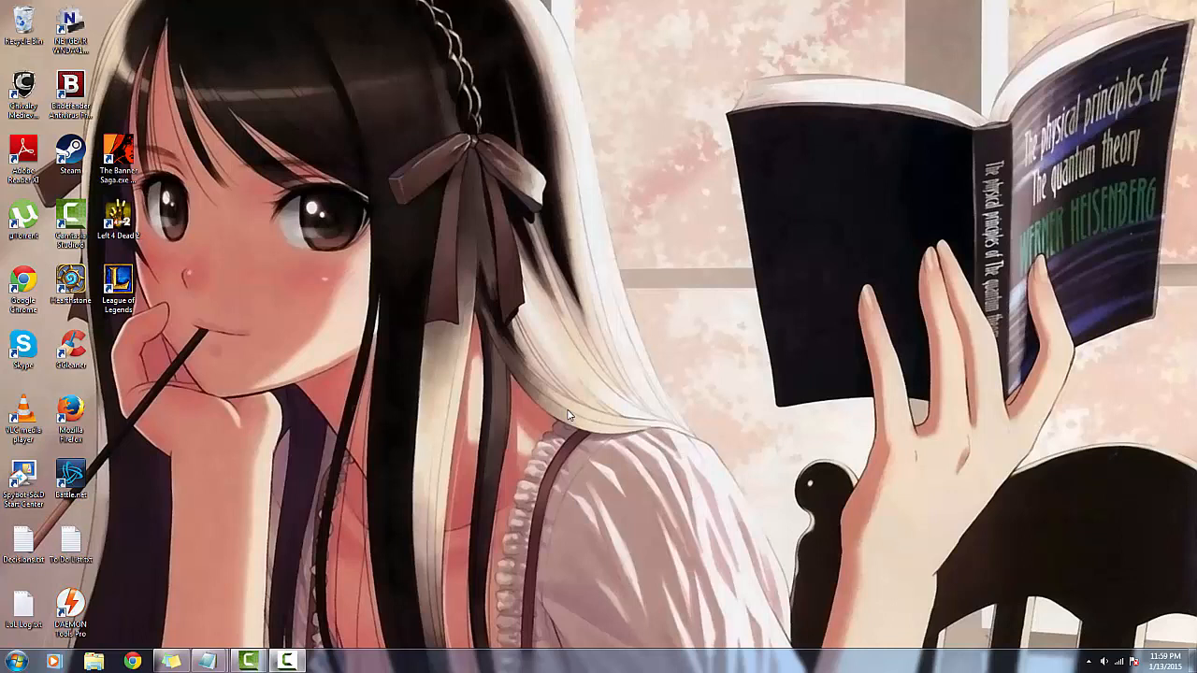
mouse_move(571, 413)
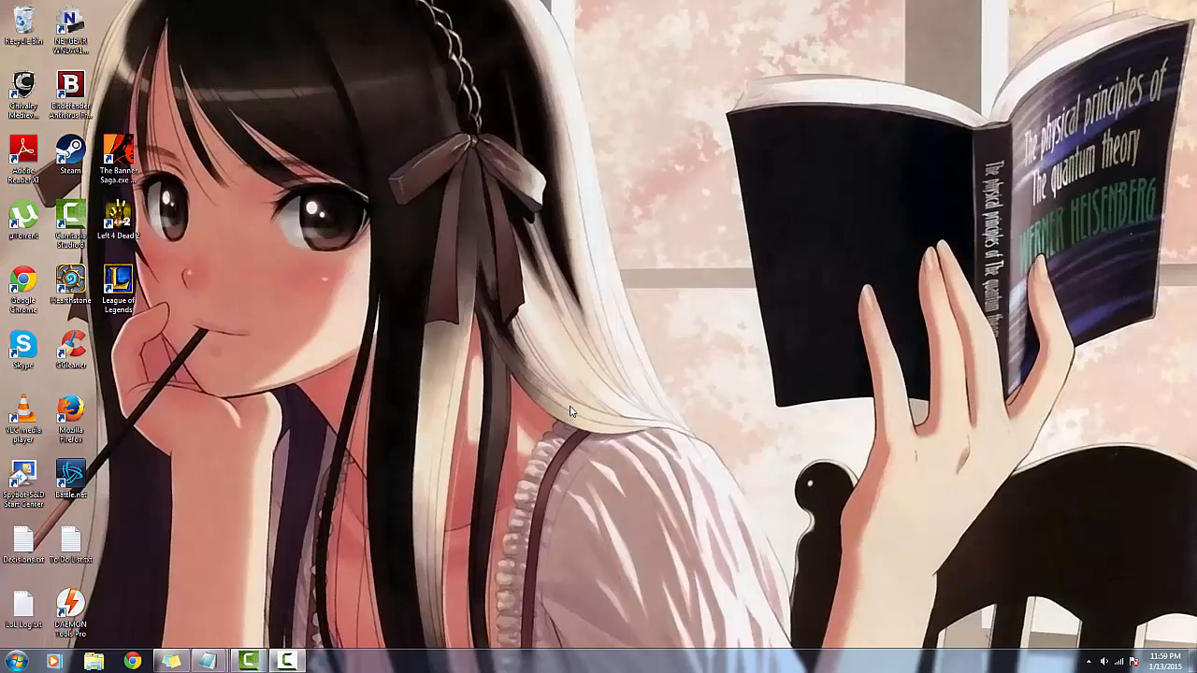
mouse_move(162, 329)
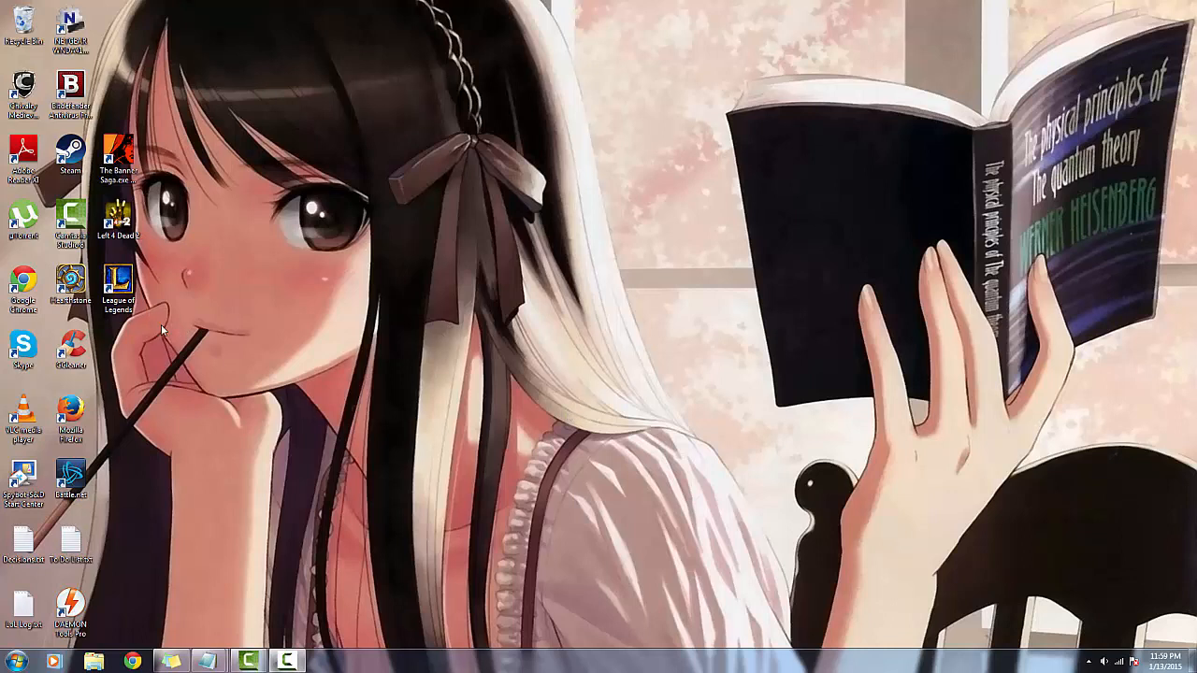
mouse_move(363, 490)
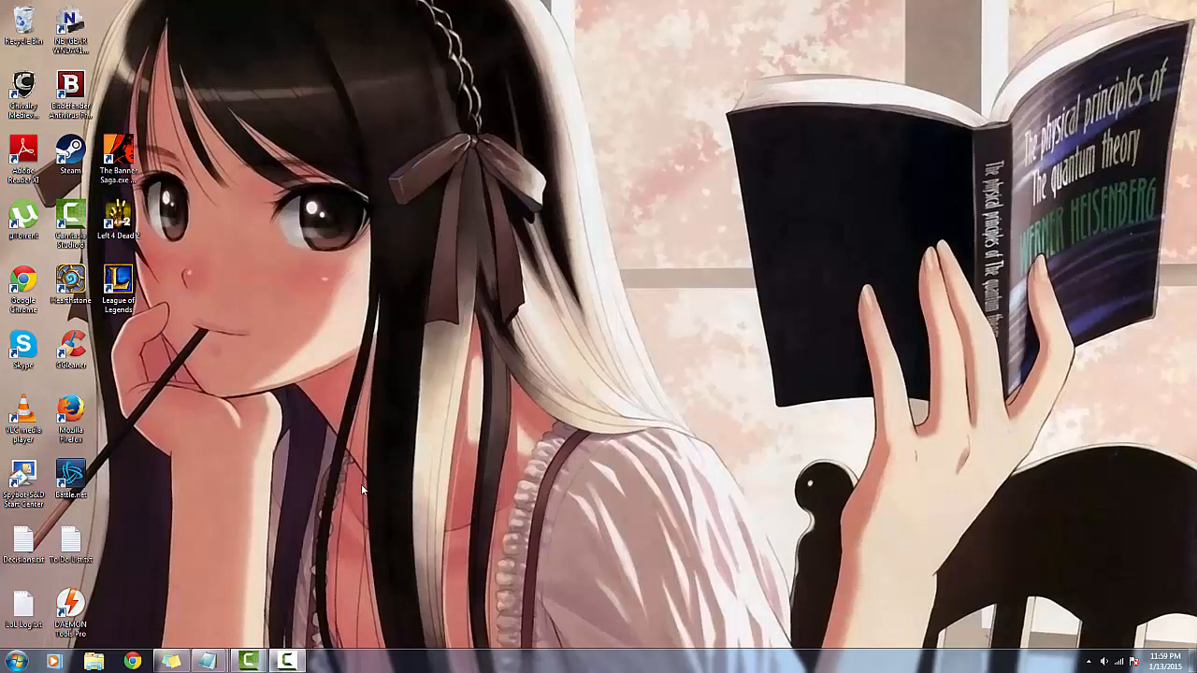
mouse_move(315, 502)
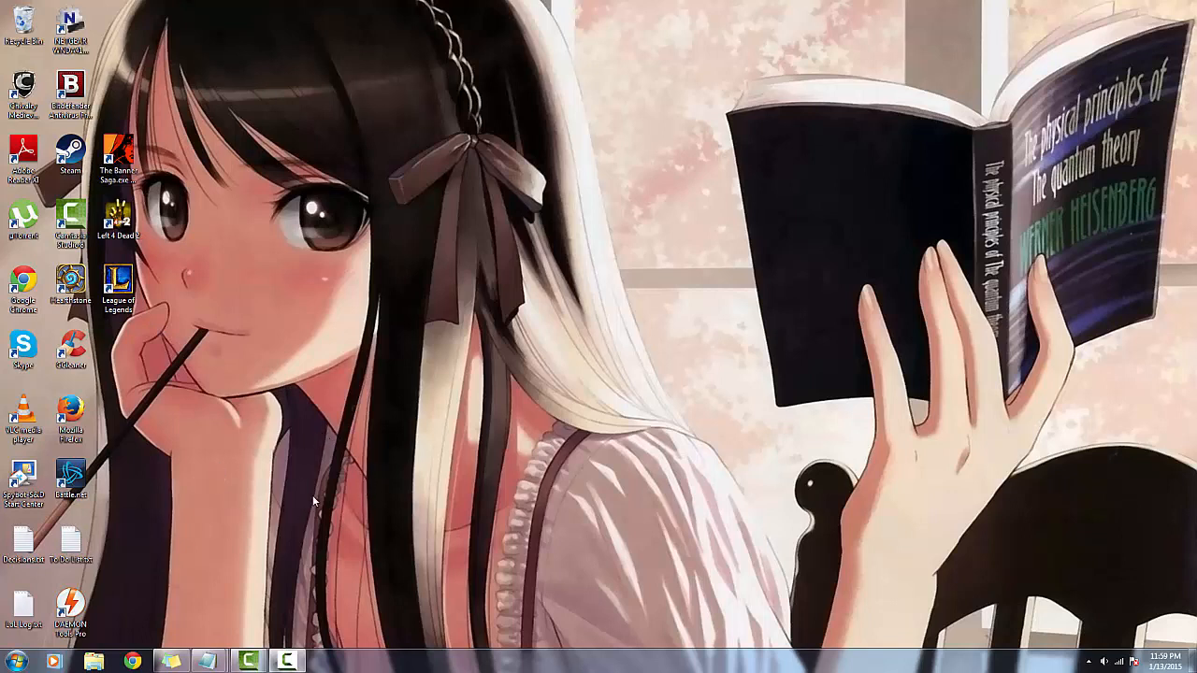
mouse_move(318, 483)
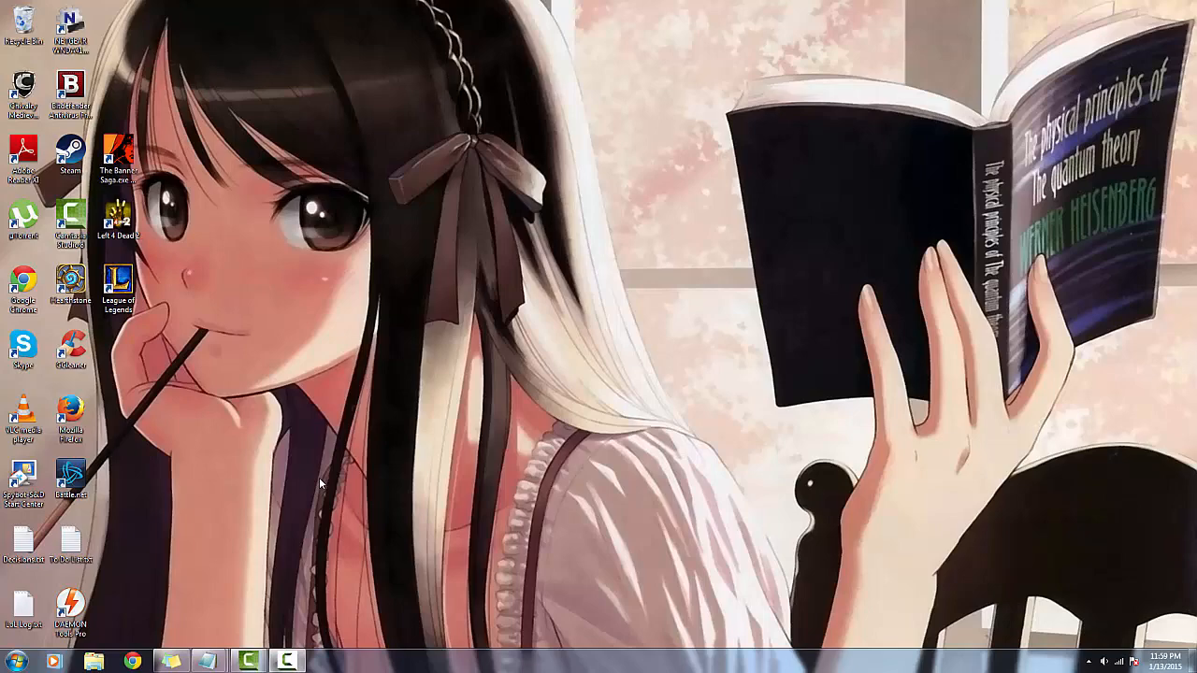
mouse_move(347, 418)
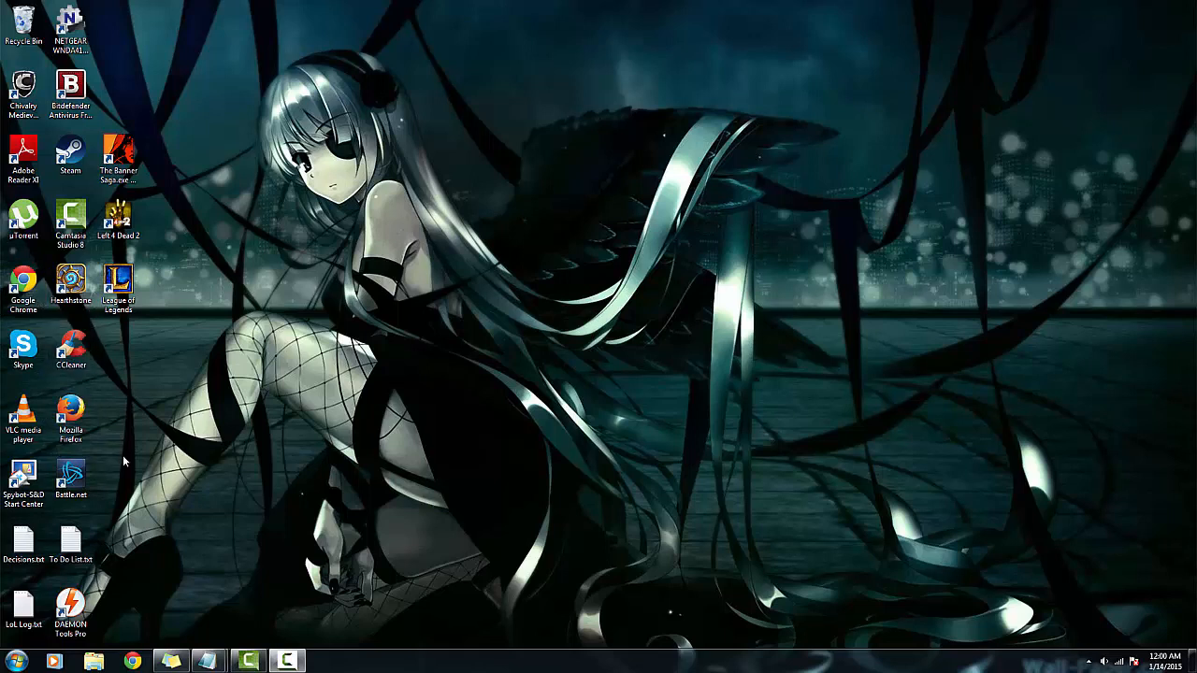
mouse_move(214, 478)
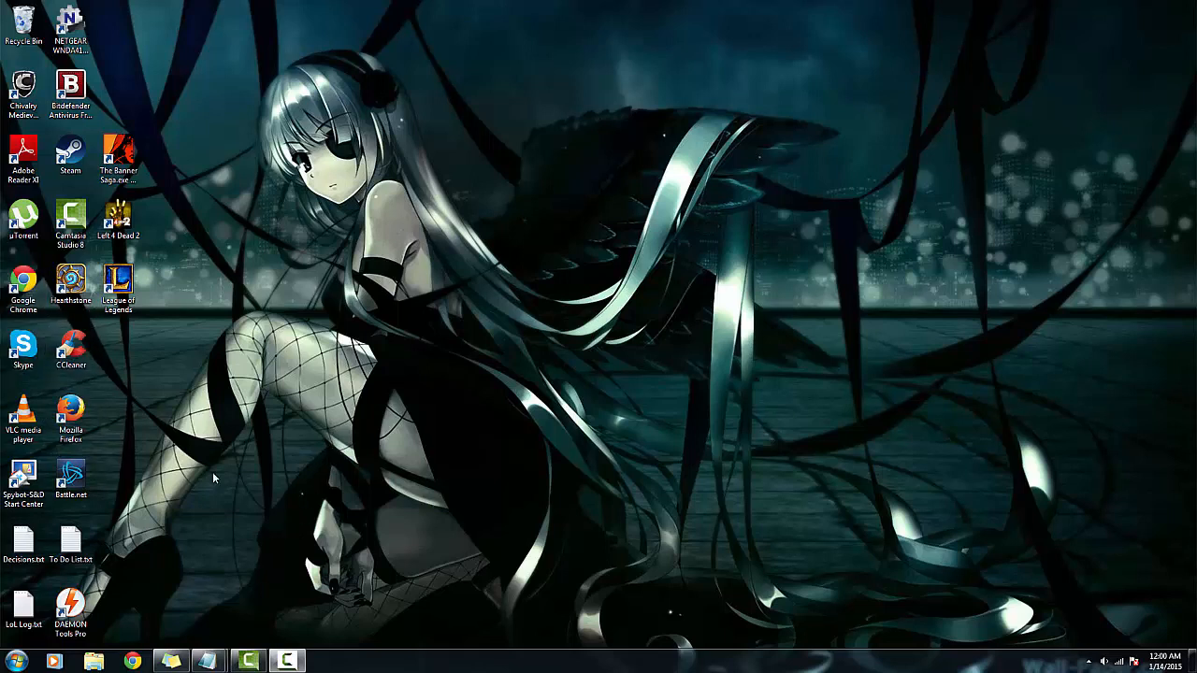
mouse_move(99, 503)
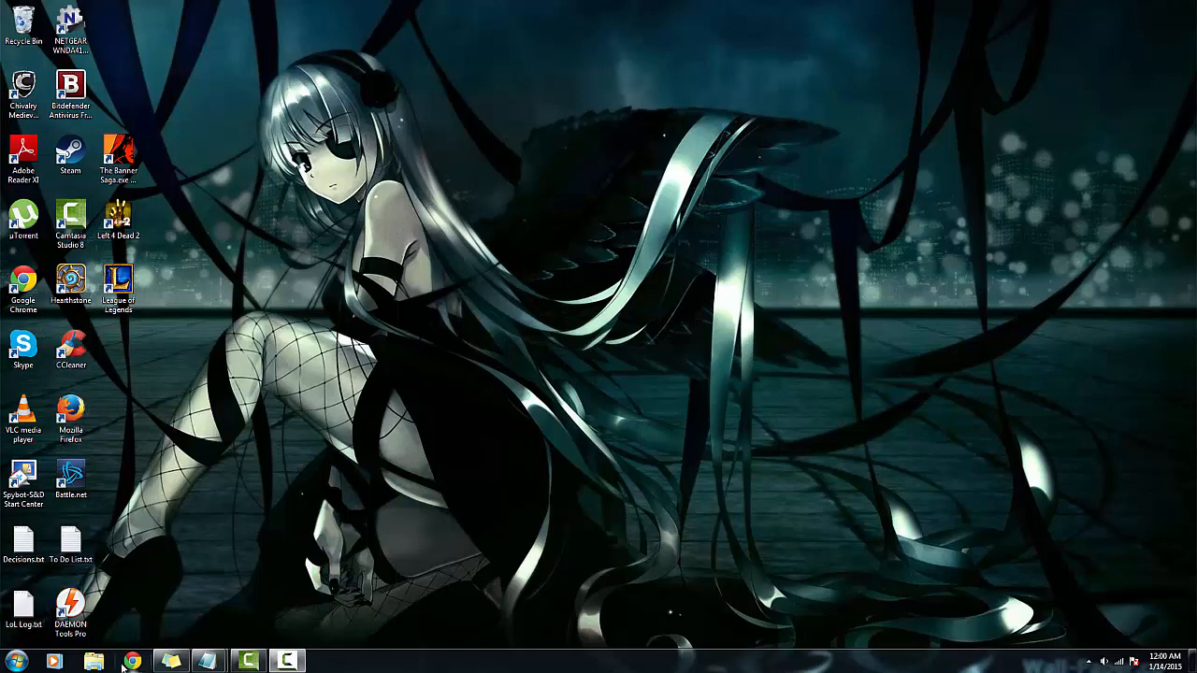
Launch Chrome and search Google for "google chrome extensions".
click(132, 662)
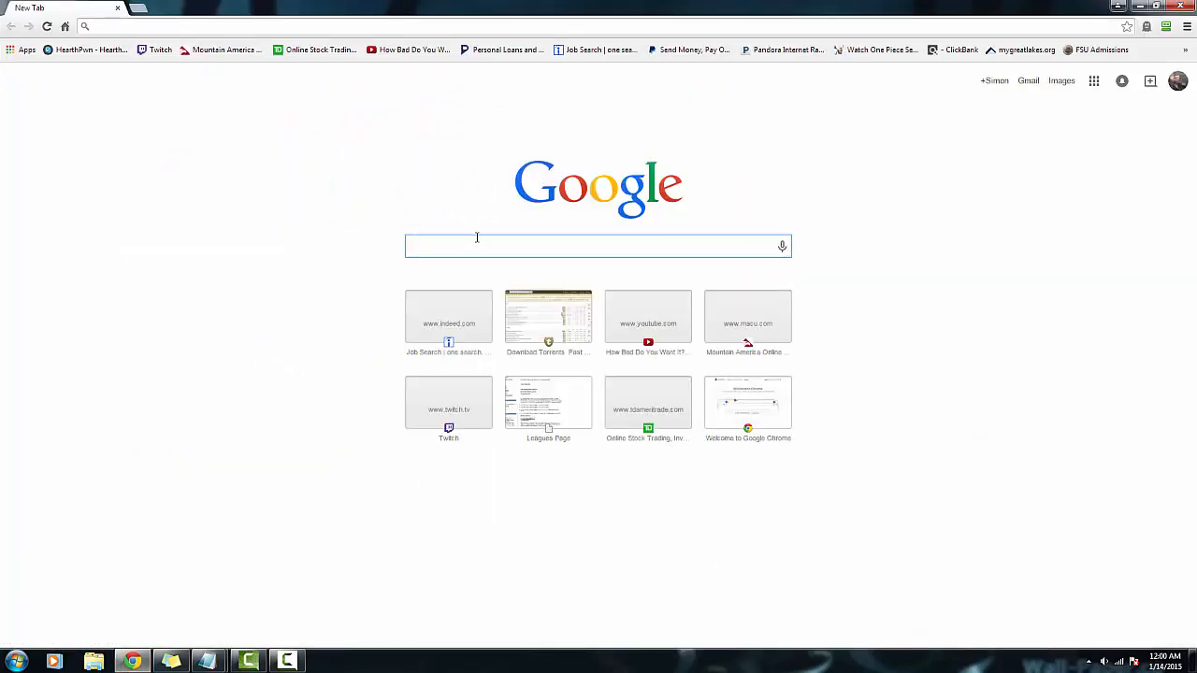
click(598, 246)
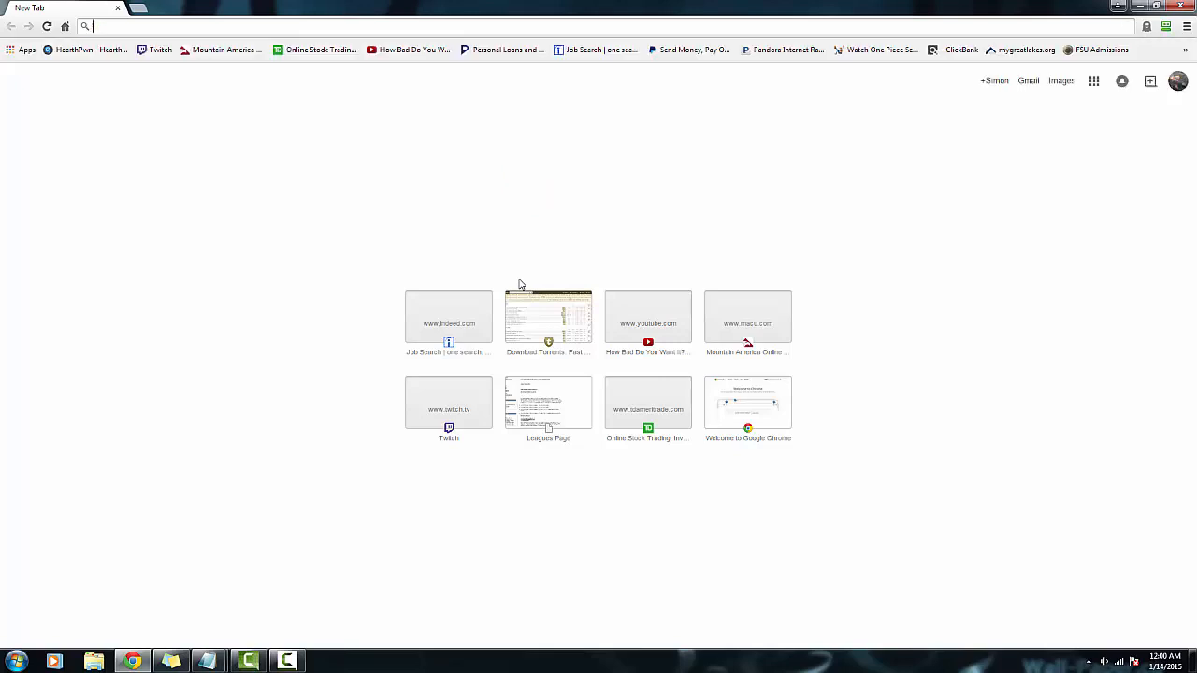
text(googlr)
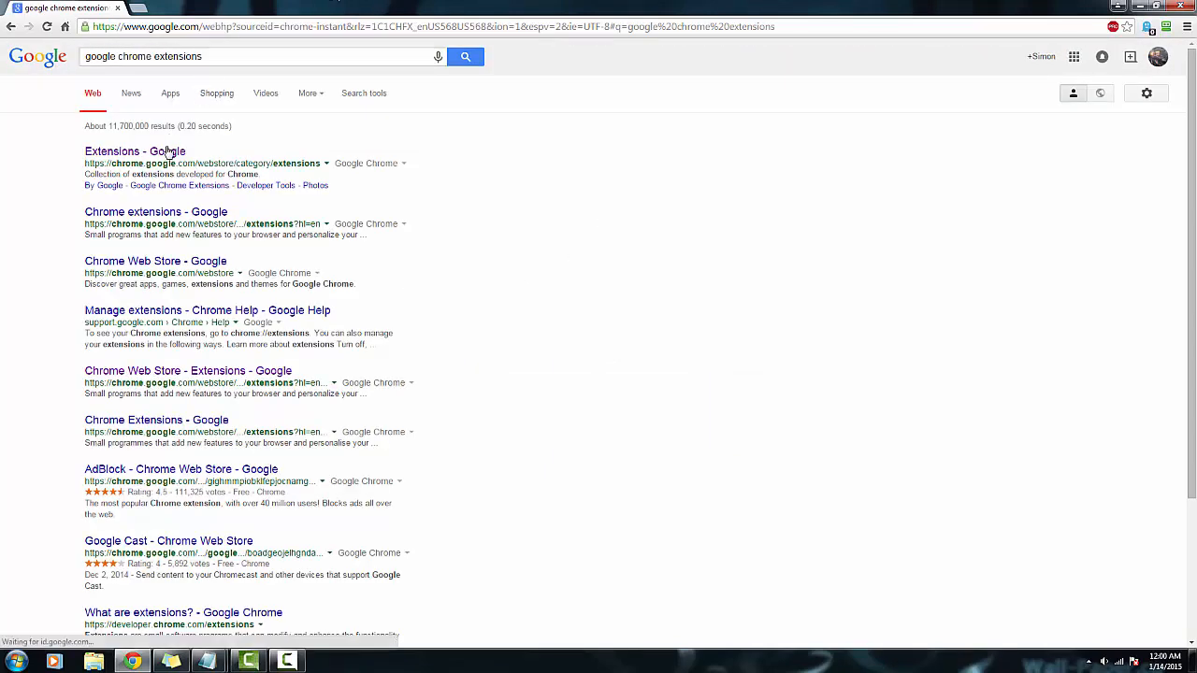
Open the Chrome Web Store extensions page and search it for "ghostery".
click(111, 151)
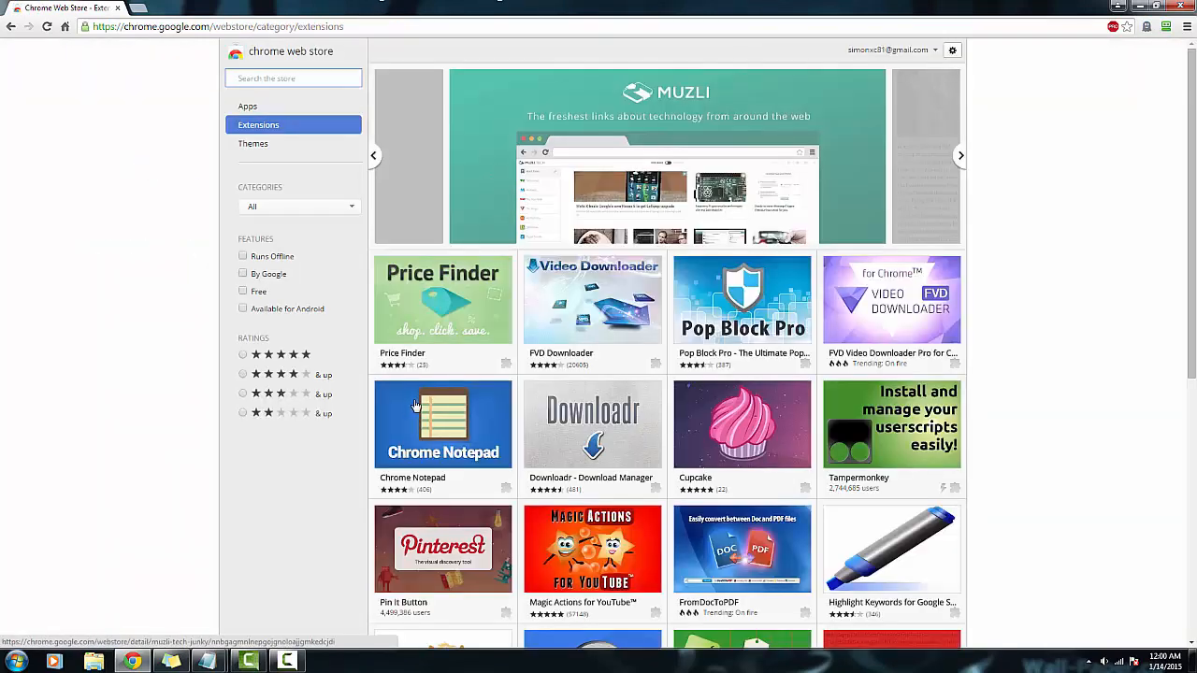
mouse_move(1149, 44)
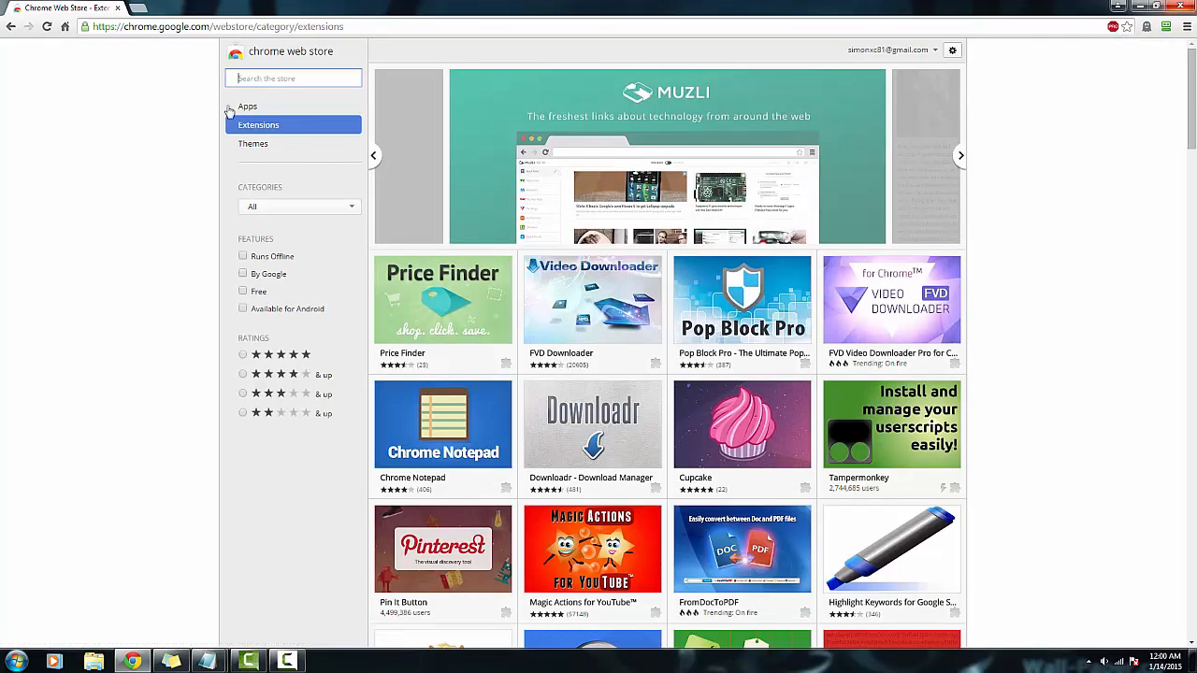
click(292, 78)
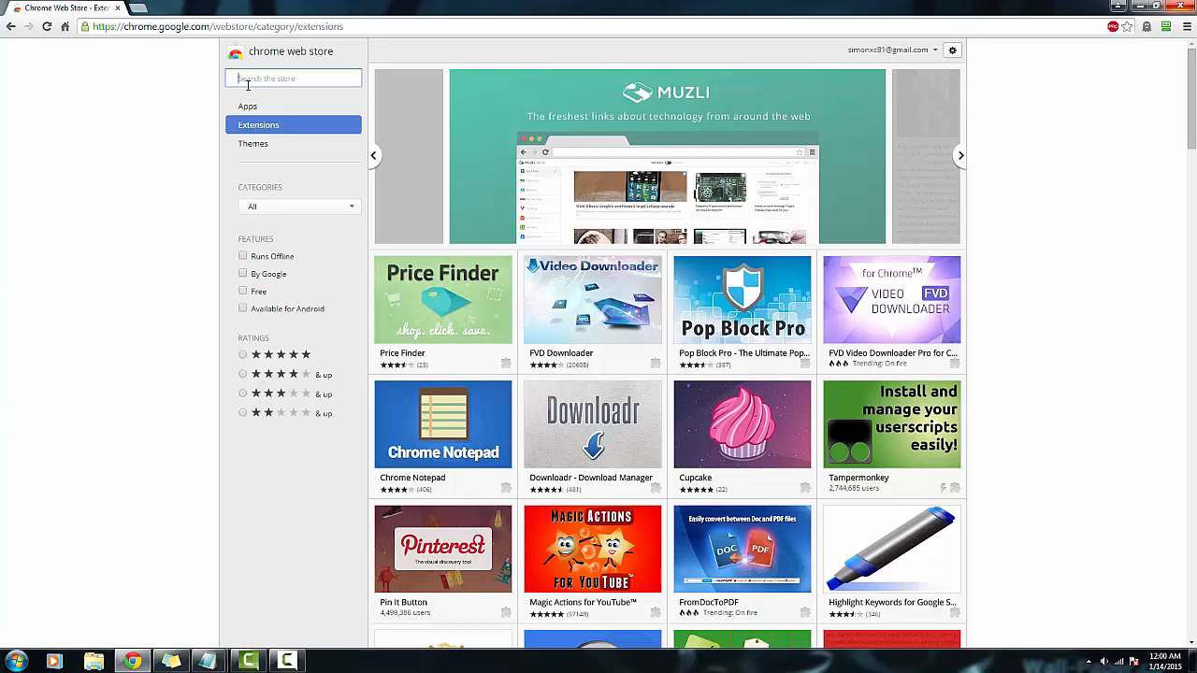
text(ghostery)
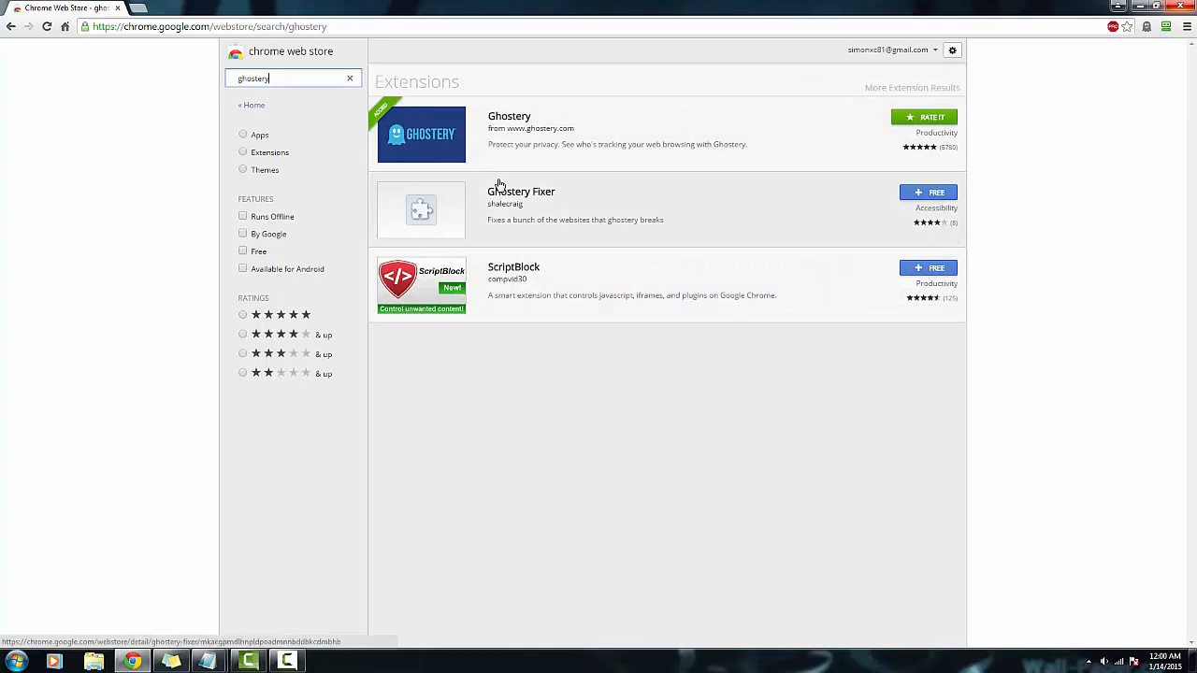
mouse_move(602, 186)
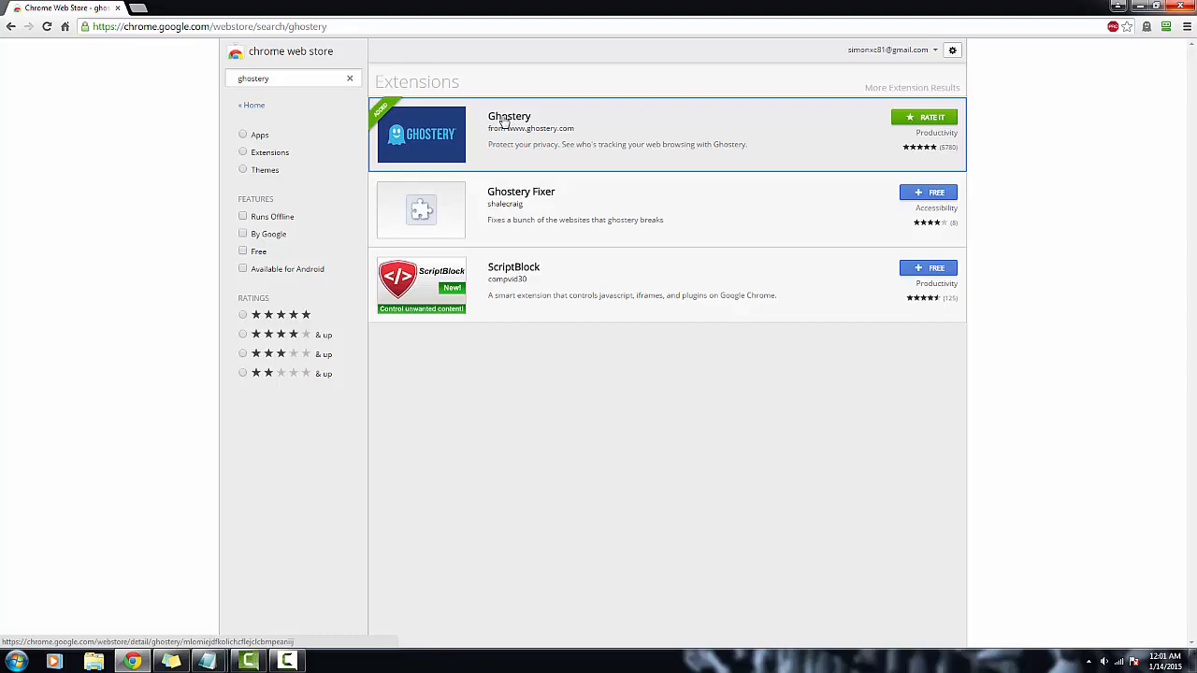
click(509, 116)
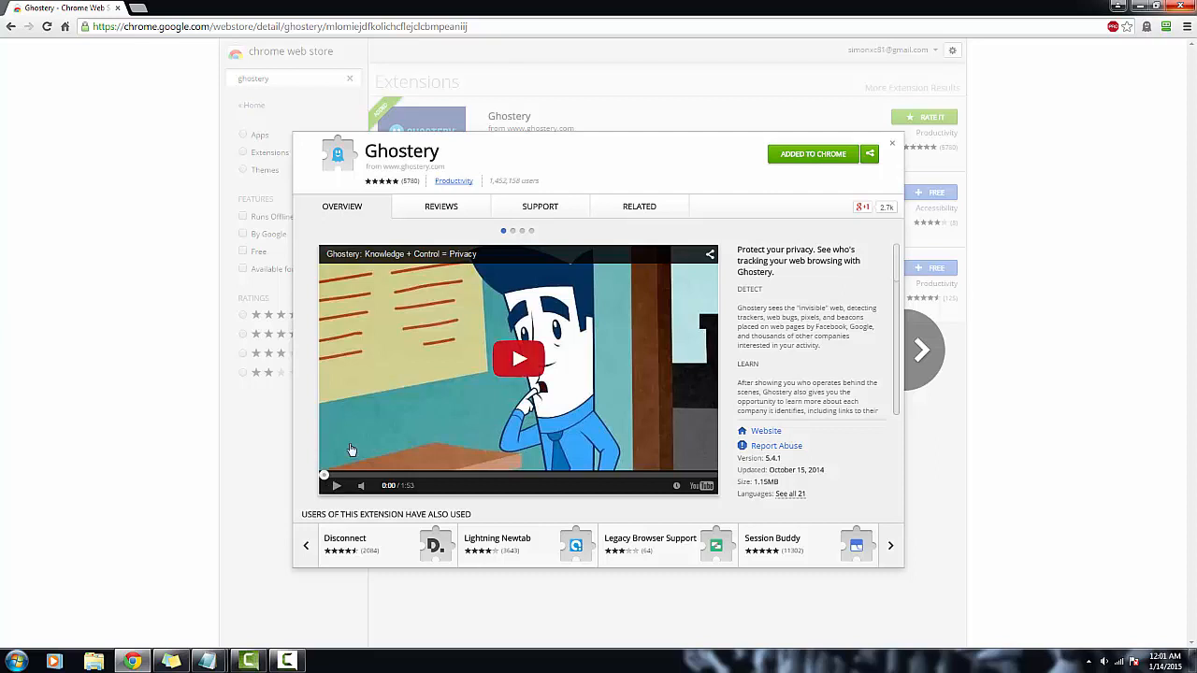
mouse_move(406, 453)
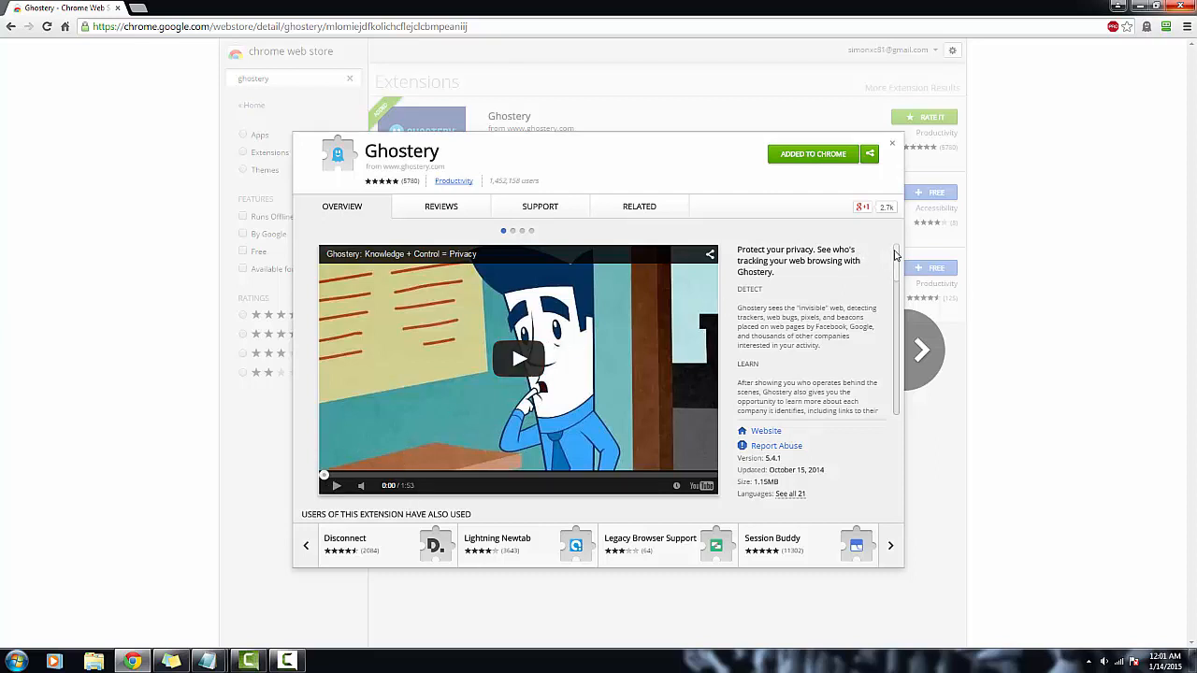
scroll(down, 3)
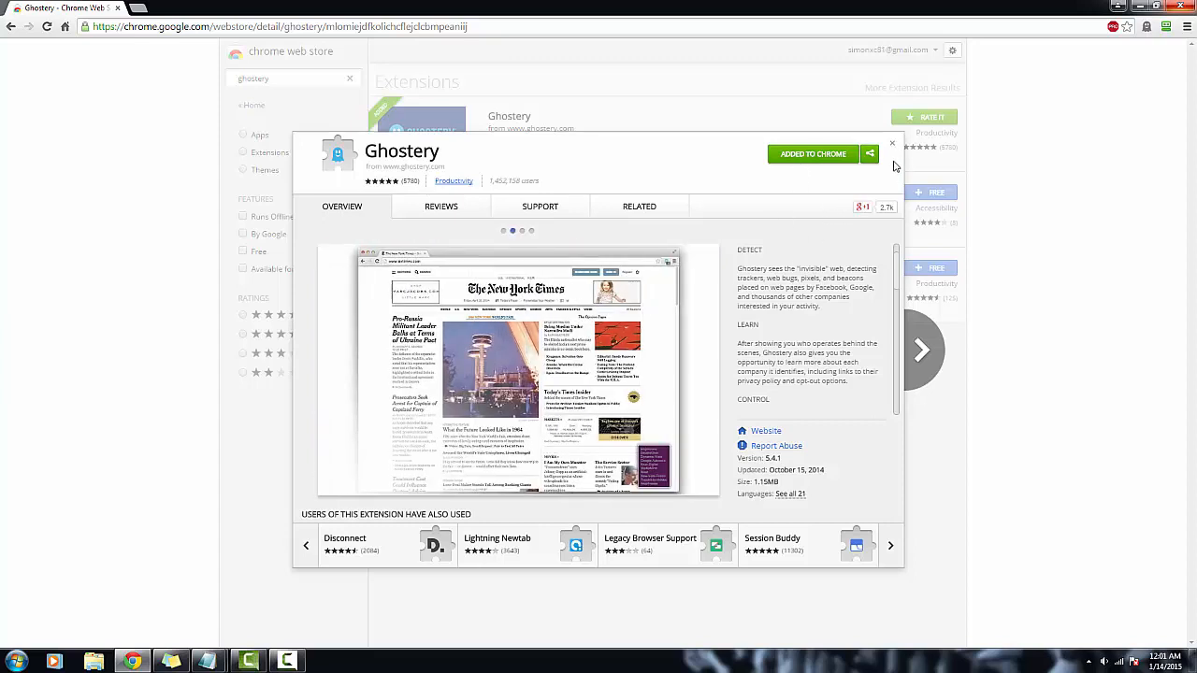
click(891, 143)
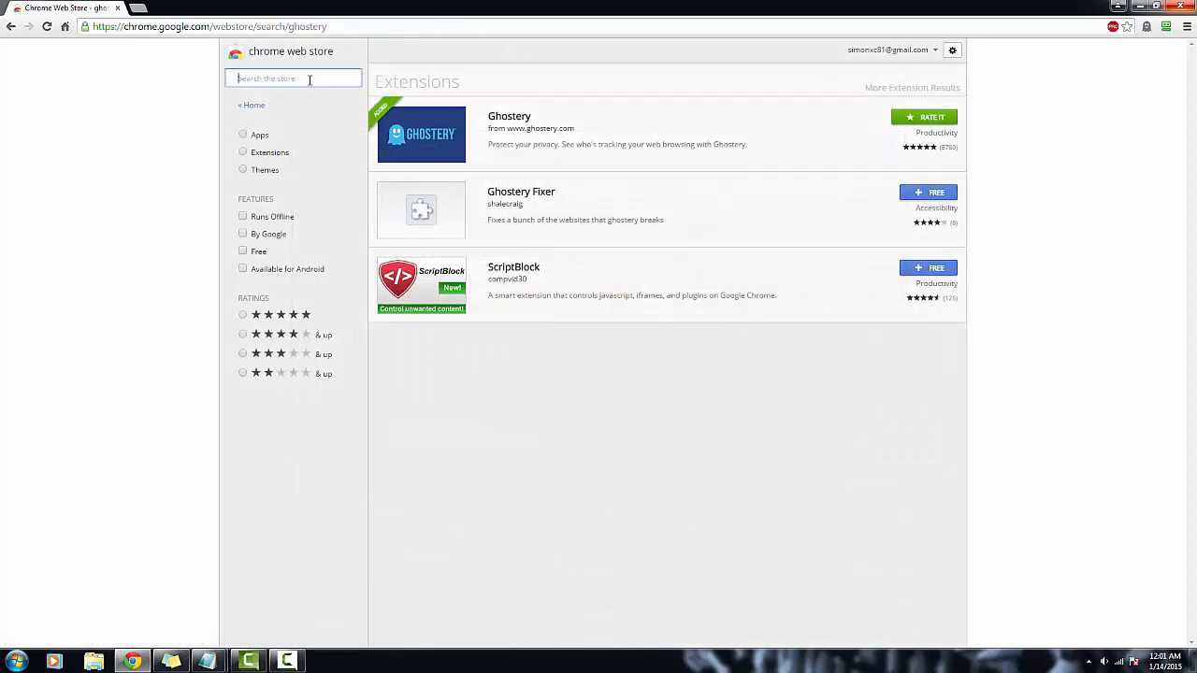
Search the store for "disconnect", then clear it and search "ad blocker pro".
text(dis)
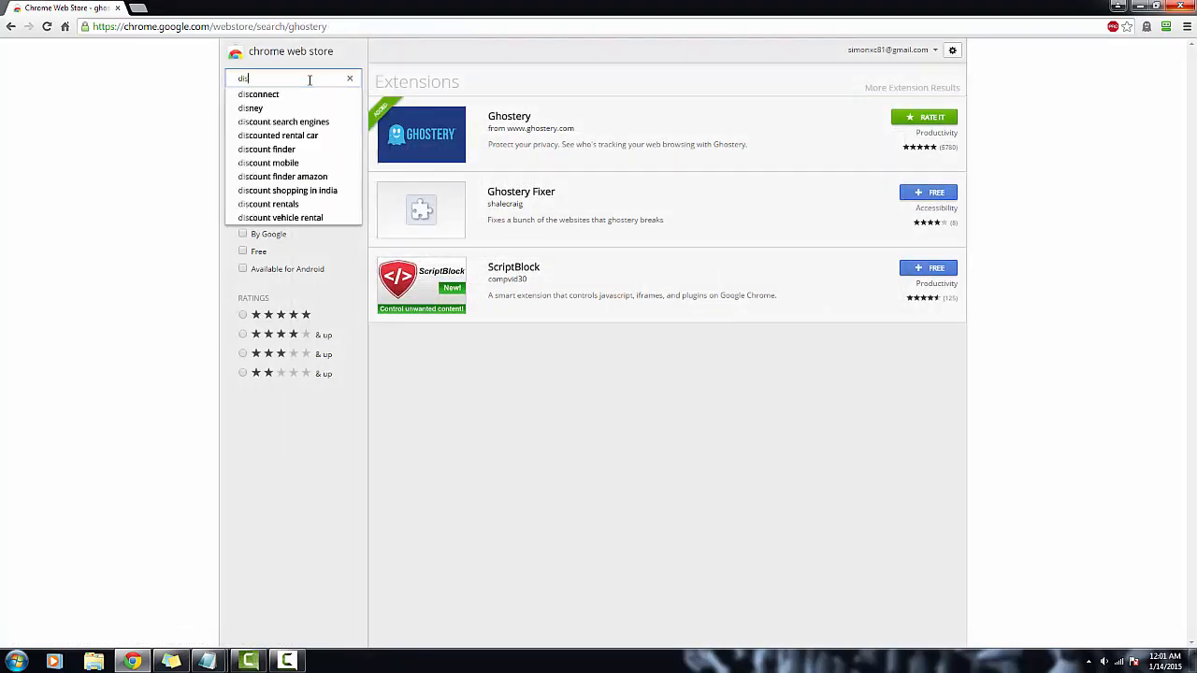
click(258, 94)
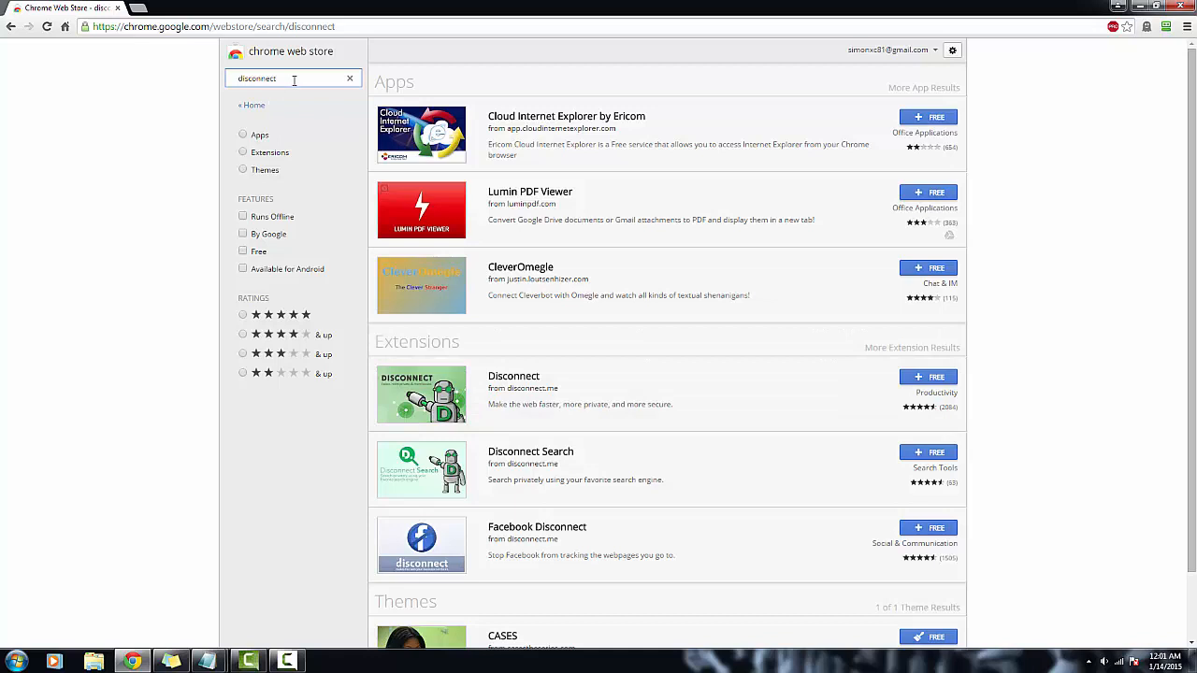
right_click(56, 8)
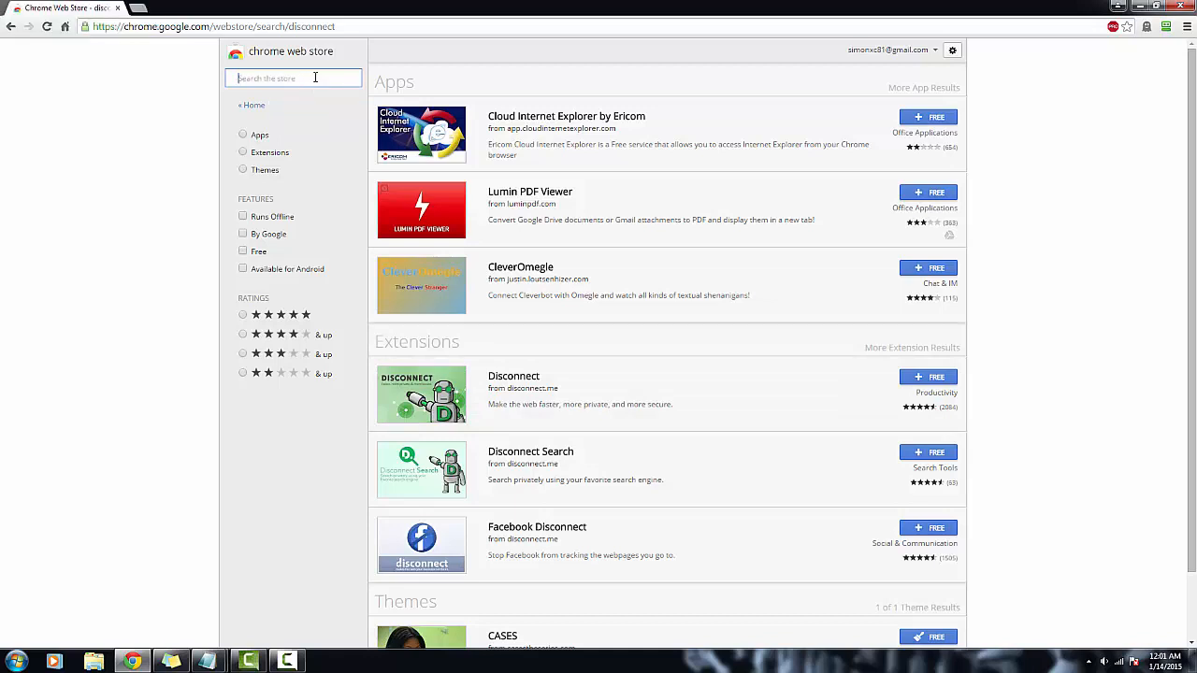
text(ad blocker pro)
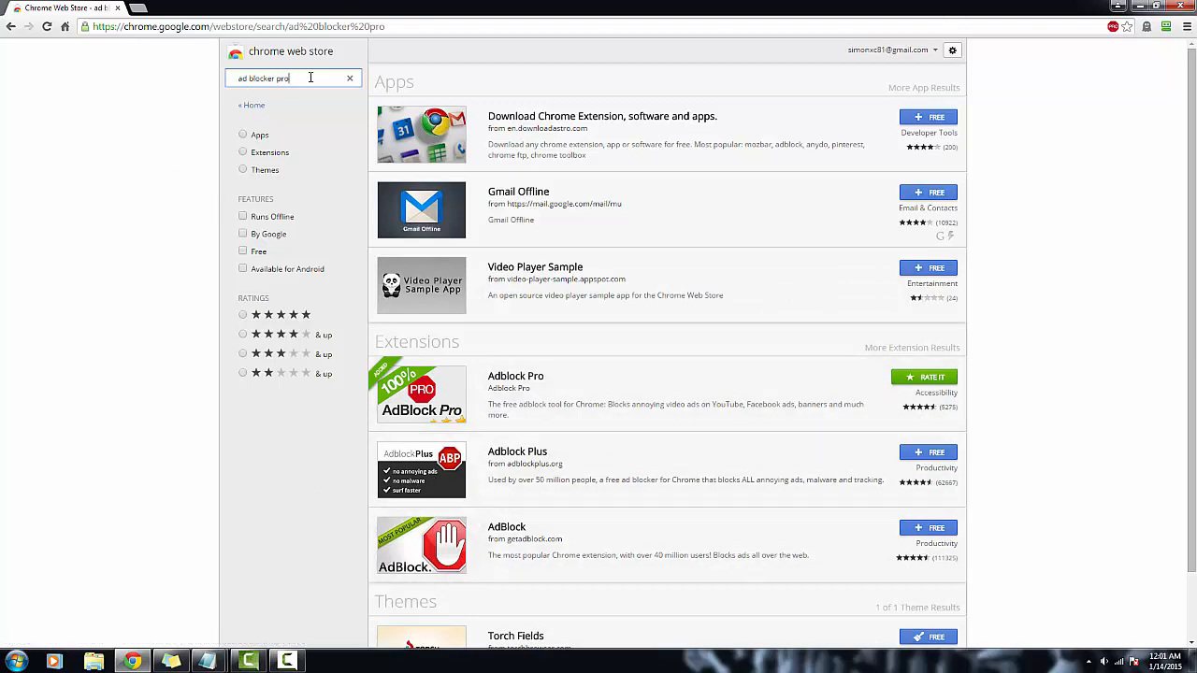
Change the store query to "ad block for youtube" and run the search.
double_click(282, 78)
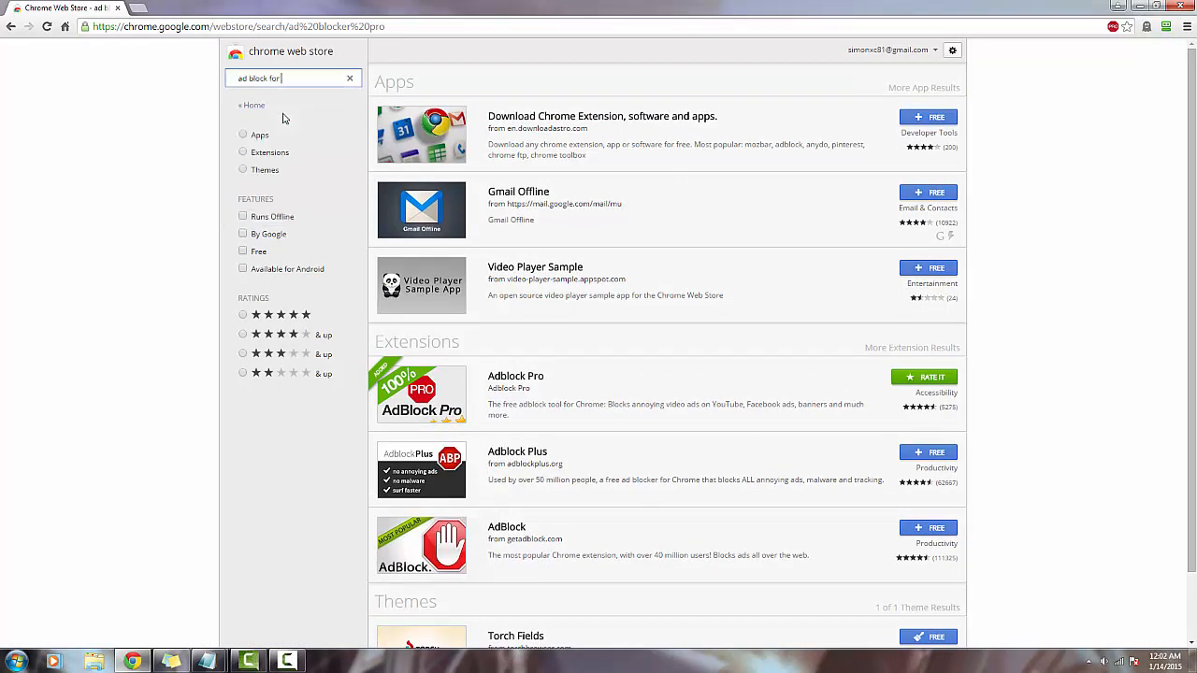
text(youtube)
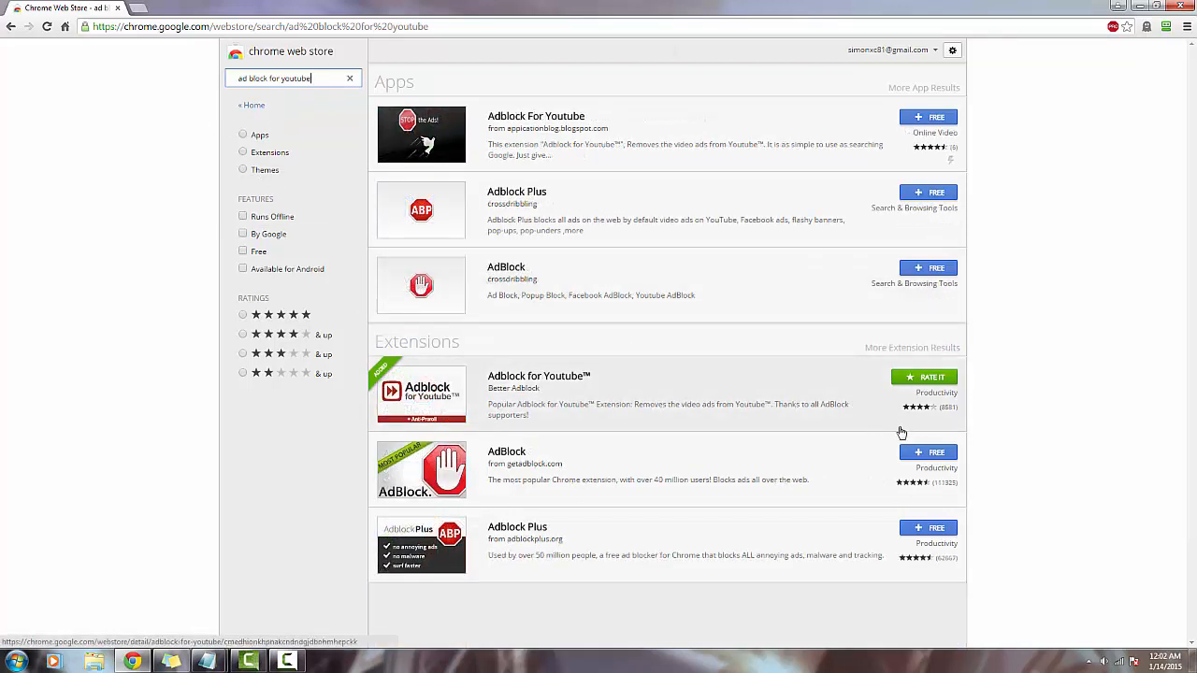
mouse_move(515, 418)
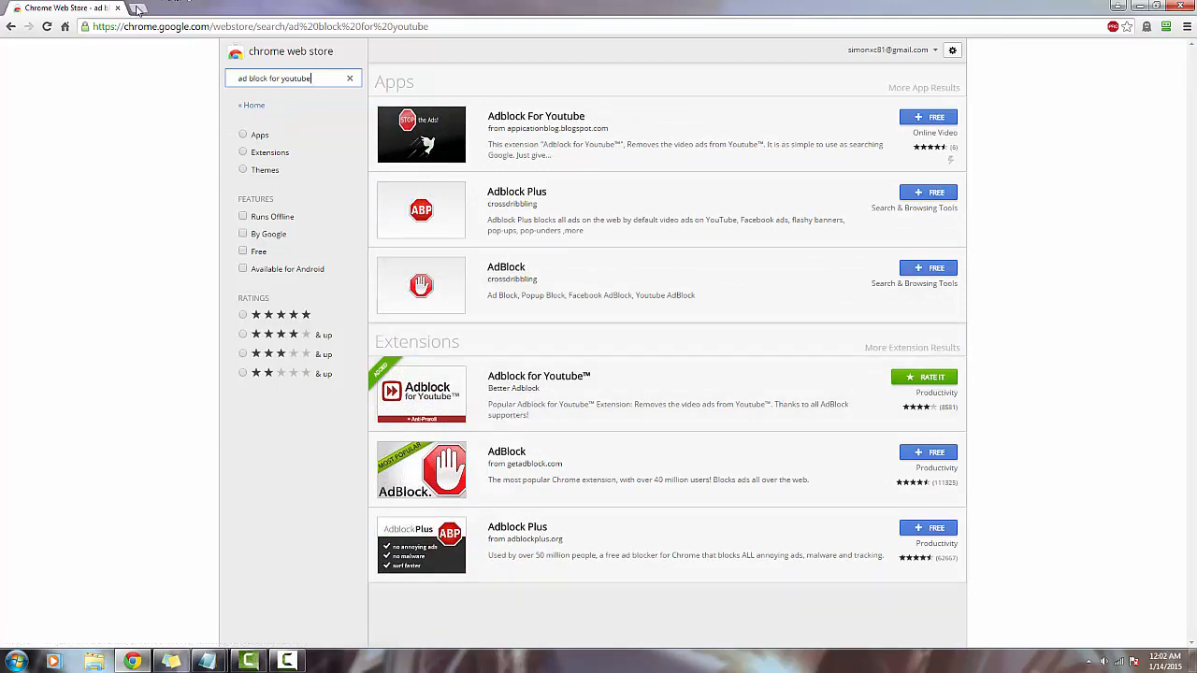
Play the EQUALS FIVE video on YouTube in a new tab, then open another blank tab.
click(257, 8)
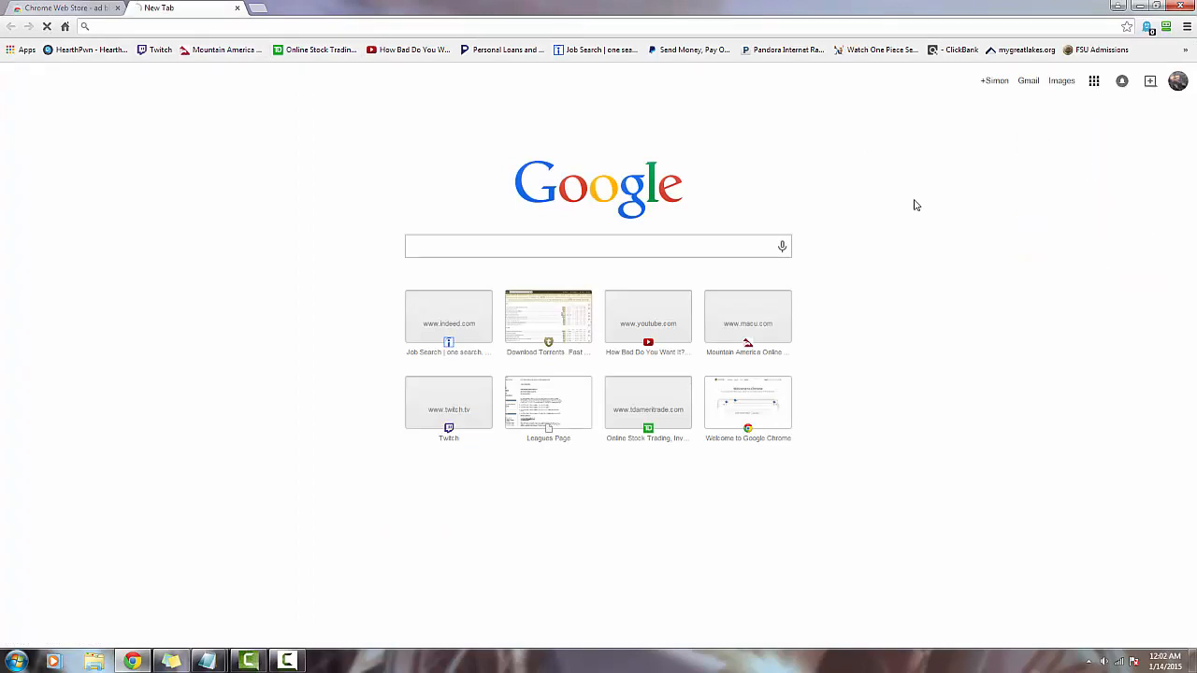
click(648, 316)
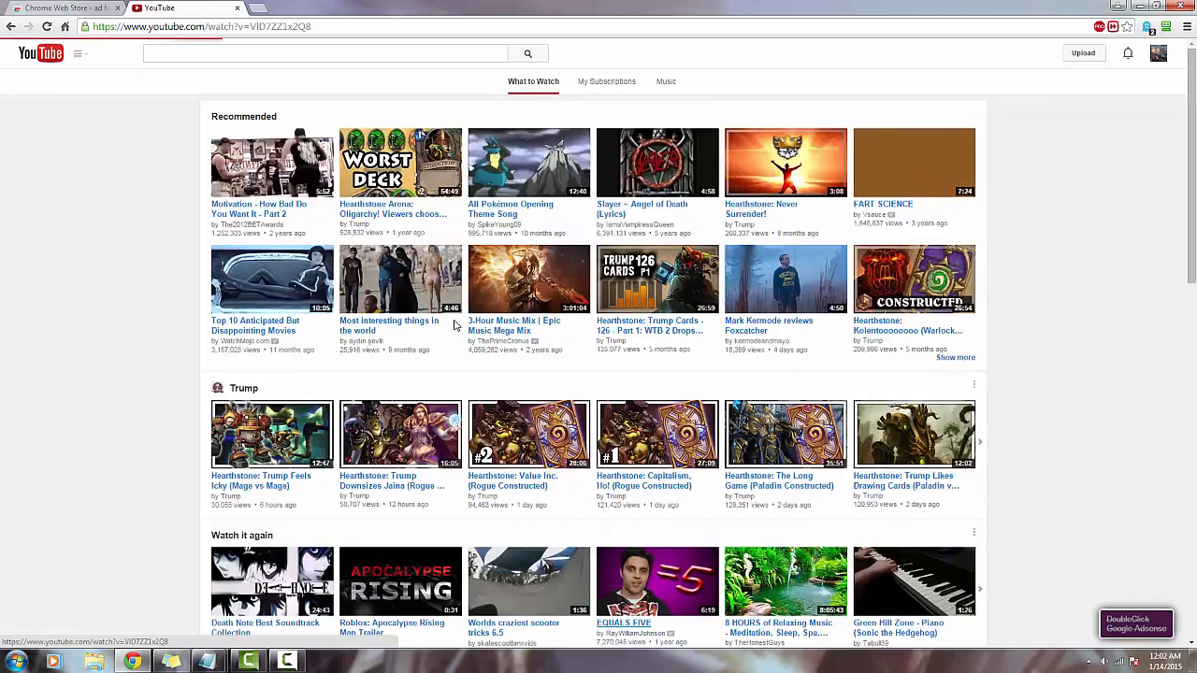
click(529, 582)
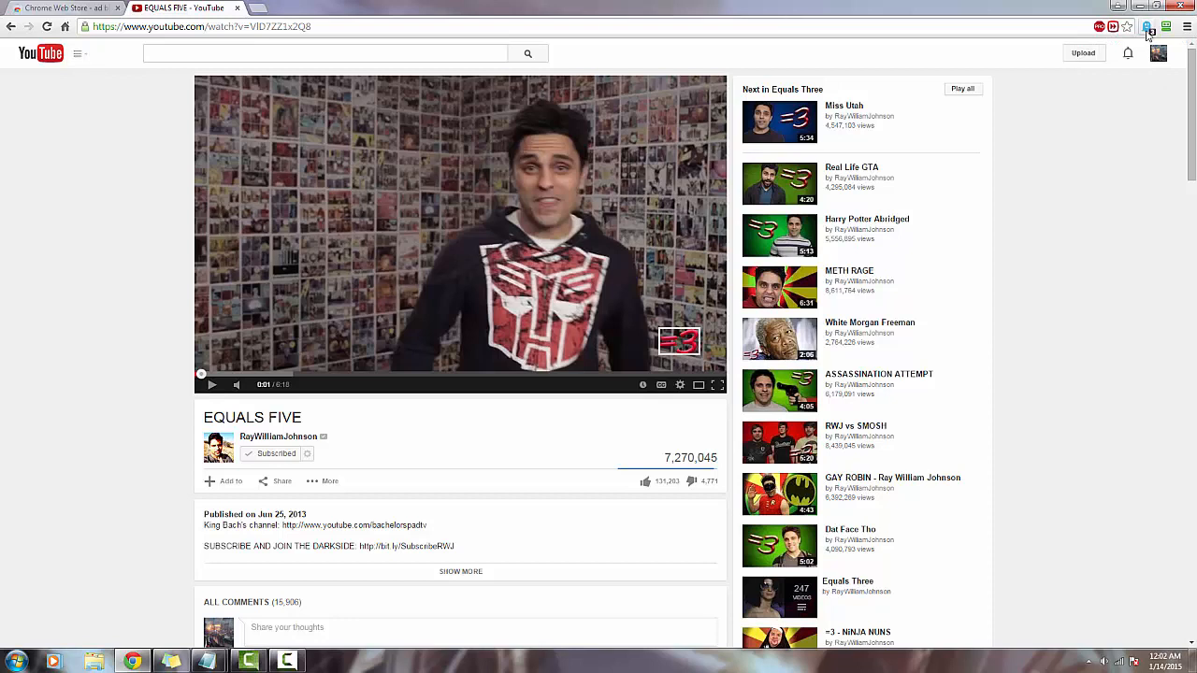
click(1147, 26)
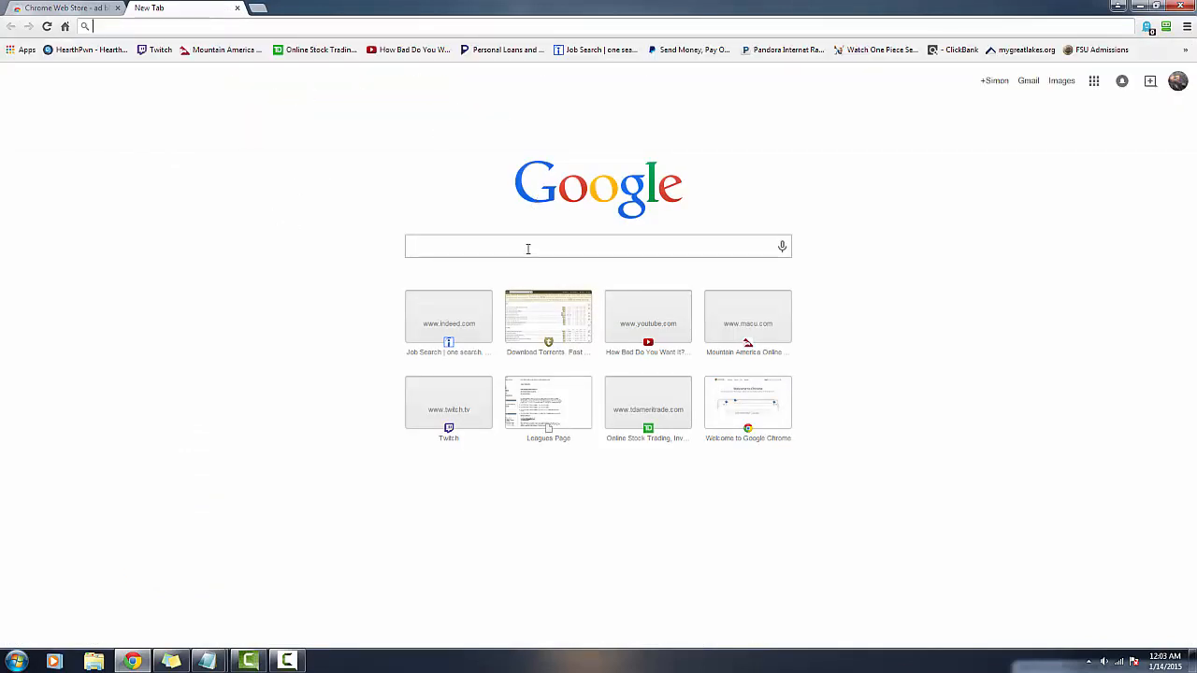
Browse the roboform.com homepage, then return to the web store results tab.
text(roboform.com)
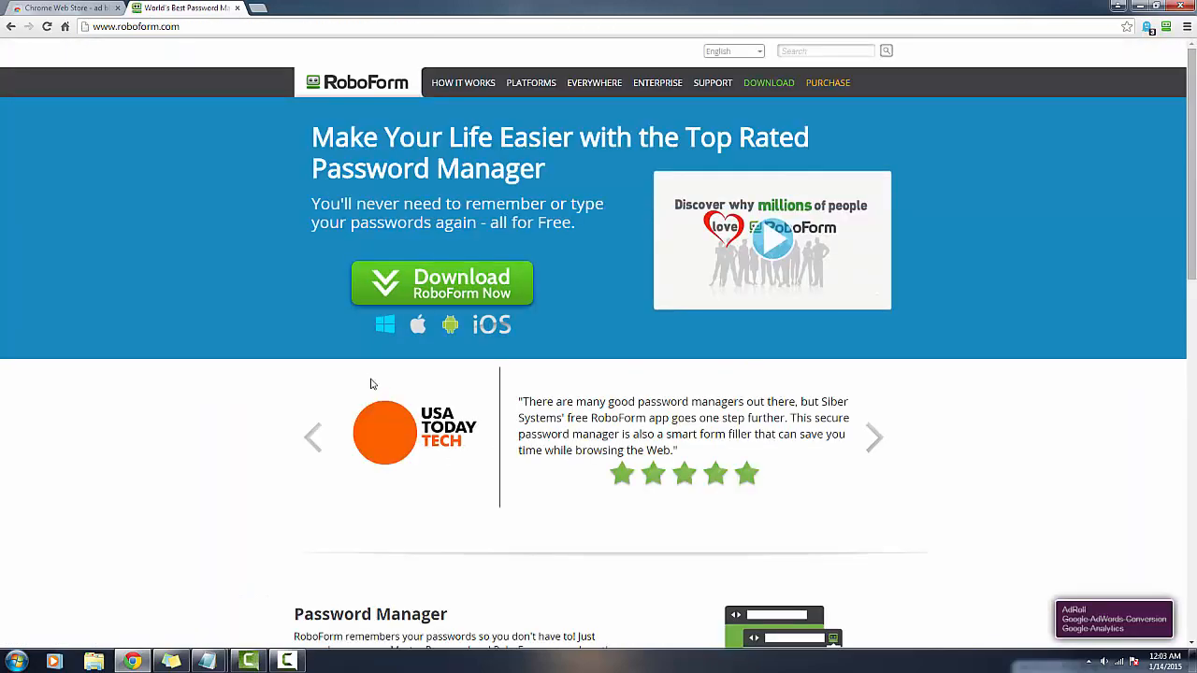
mouse_move(373, 278)
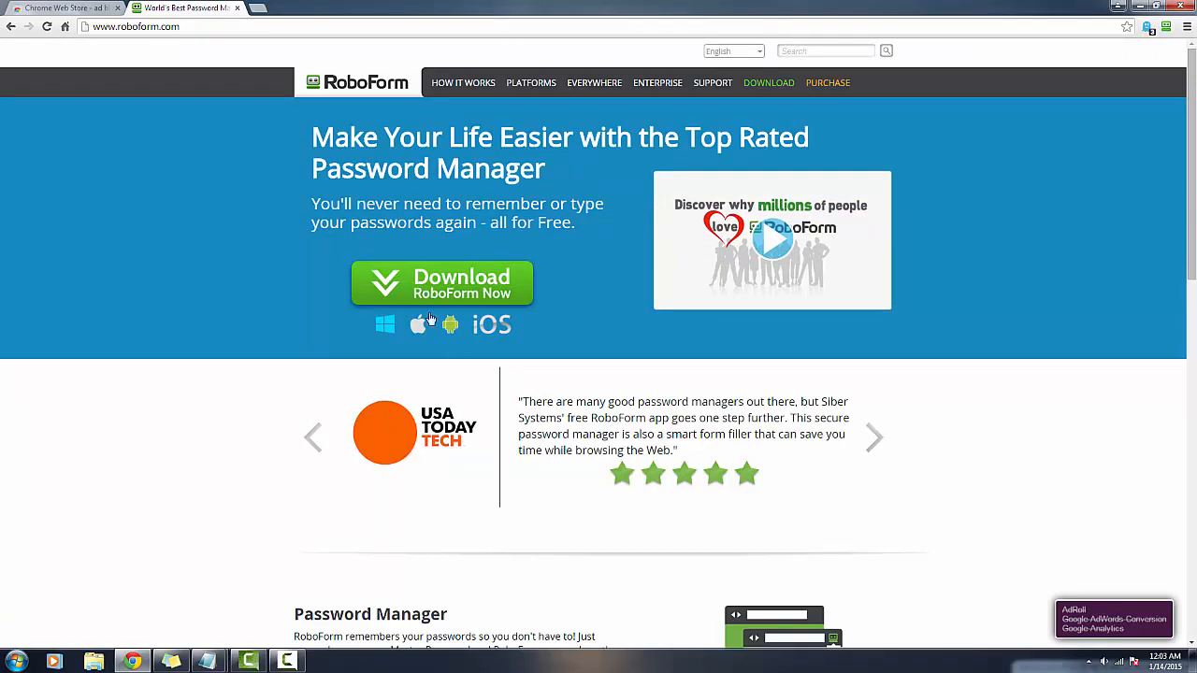
scroll(down, 3)
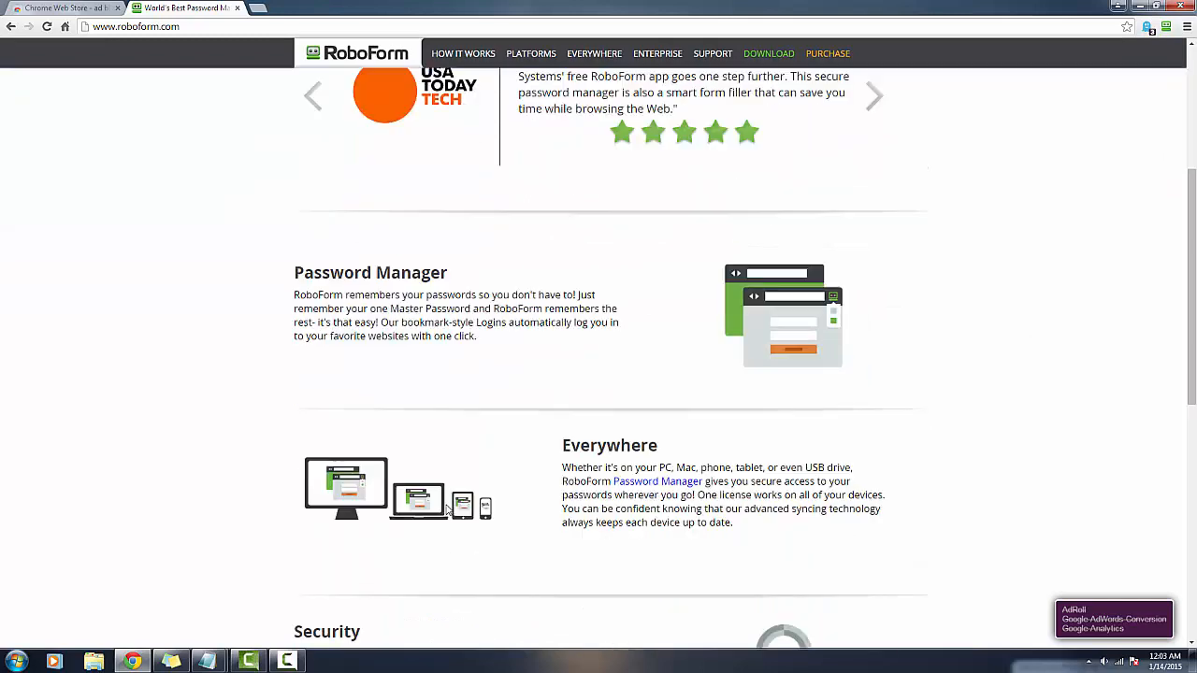
scroll(up, 3)
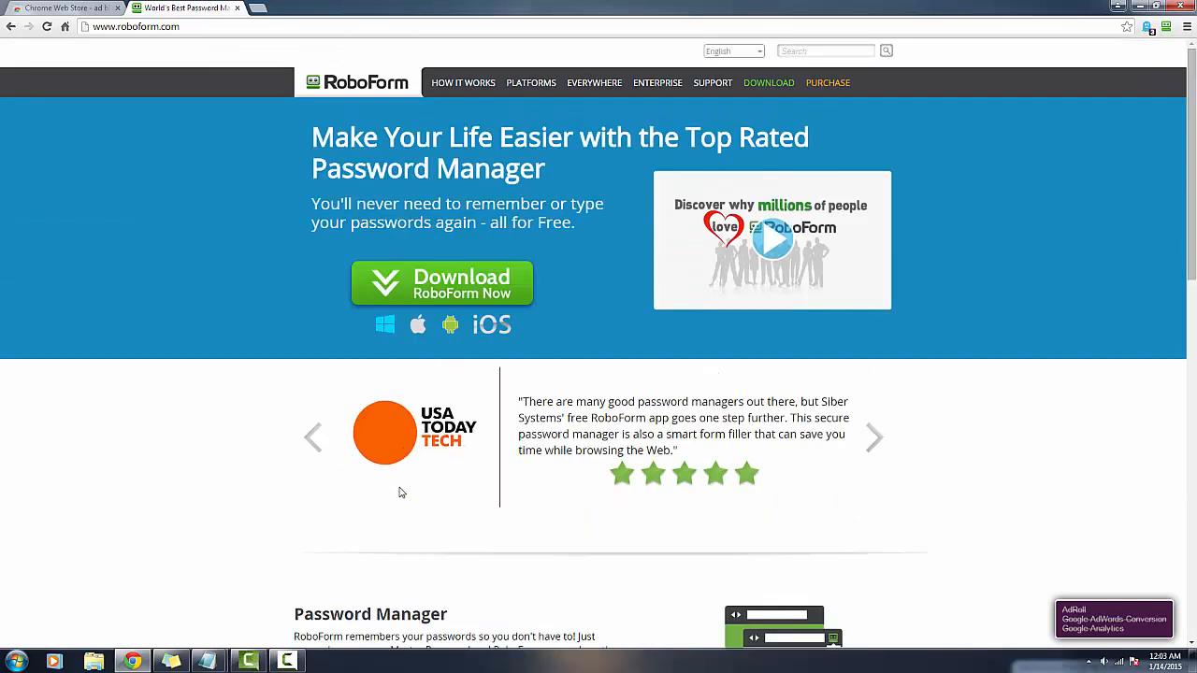
mouse_move(304, 453)
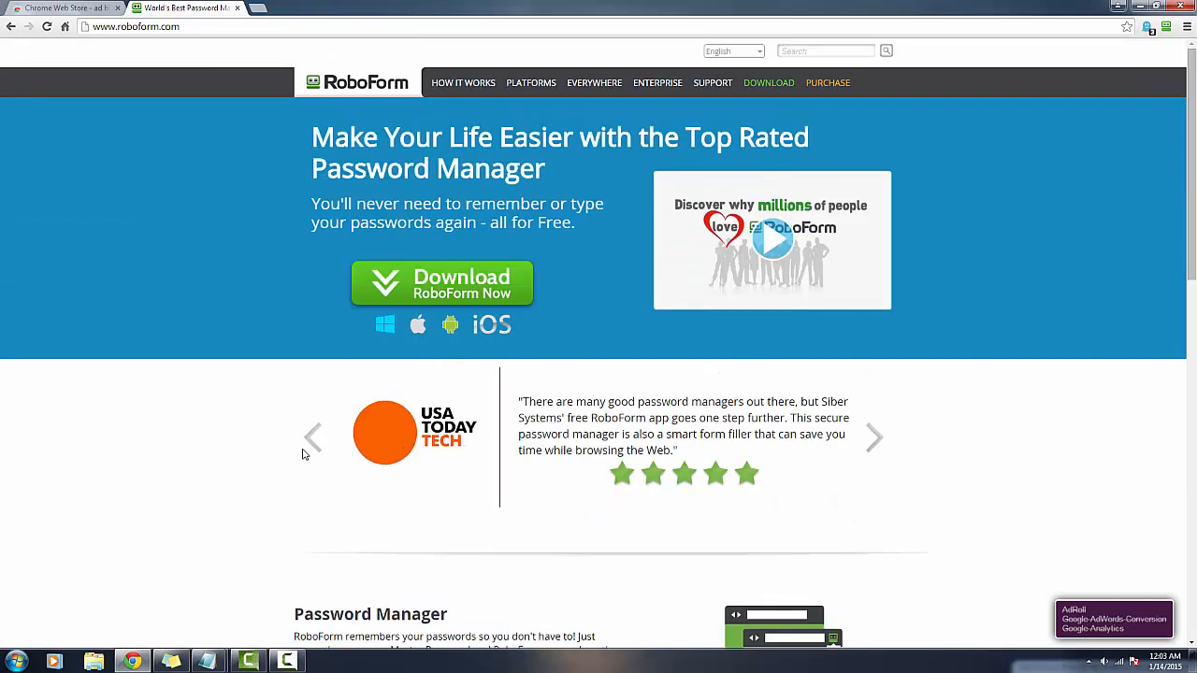
mouse_move(238, 460)
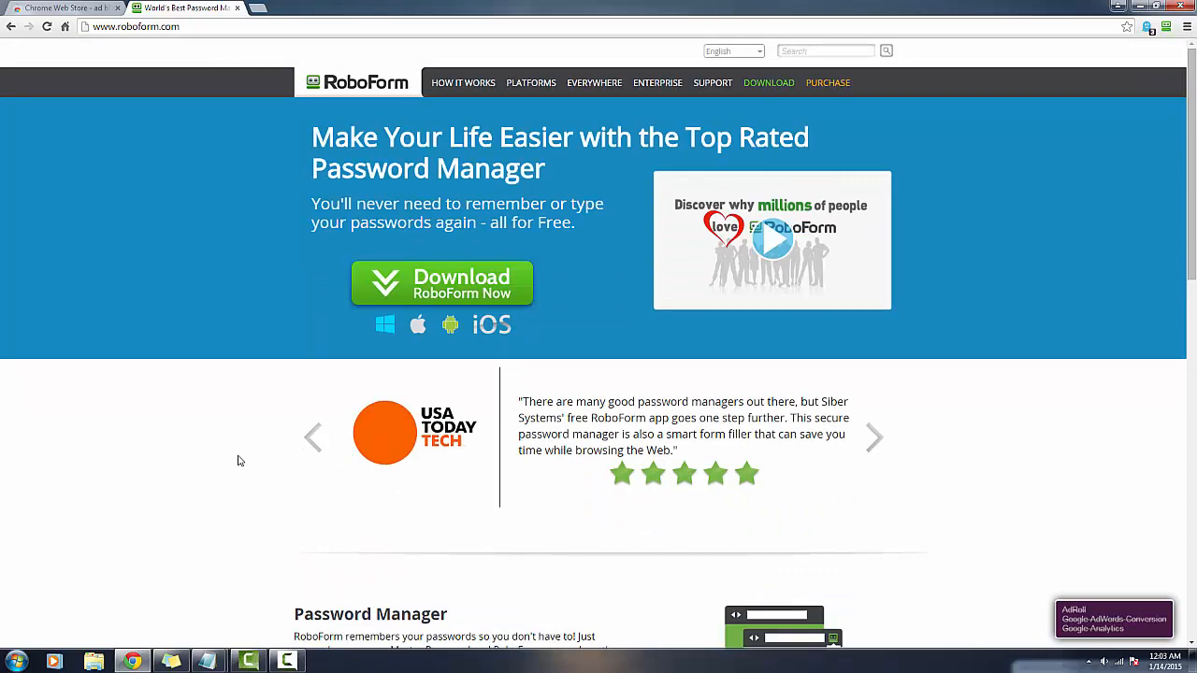
scroll(down, 3)
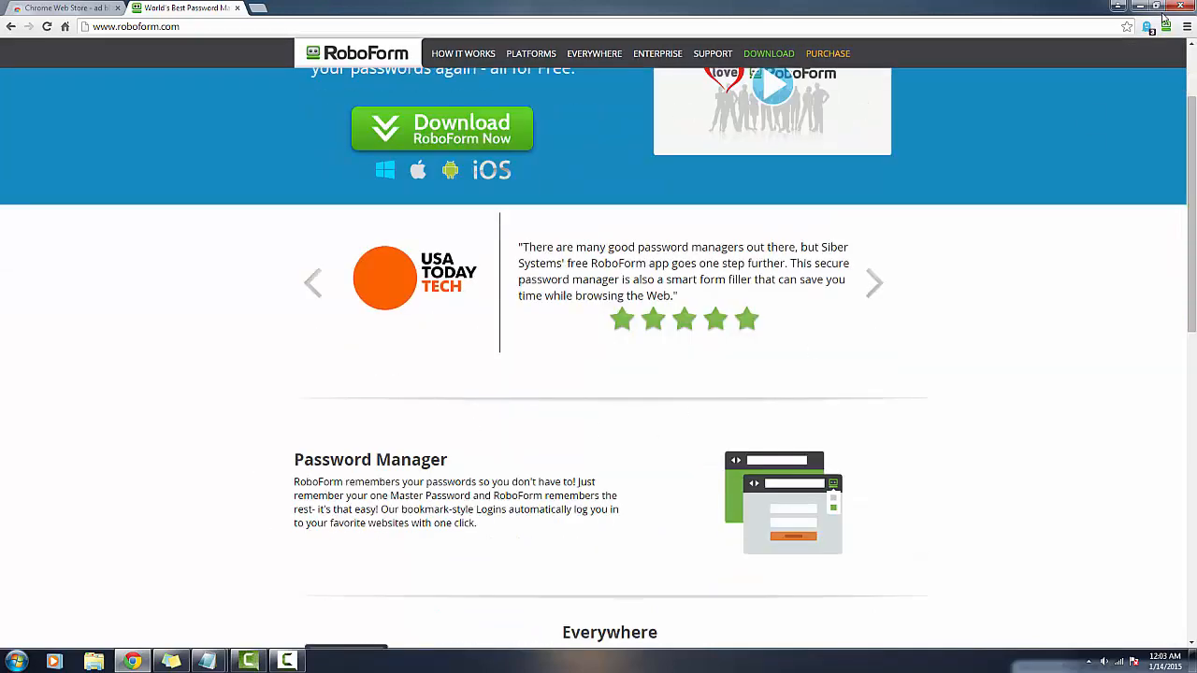
mouse_move(633, 393)
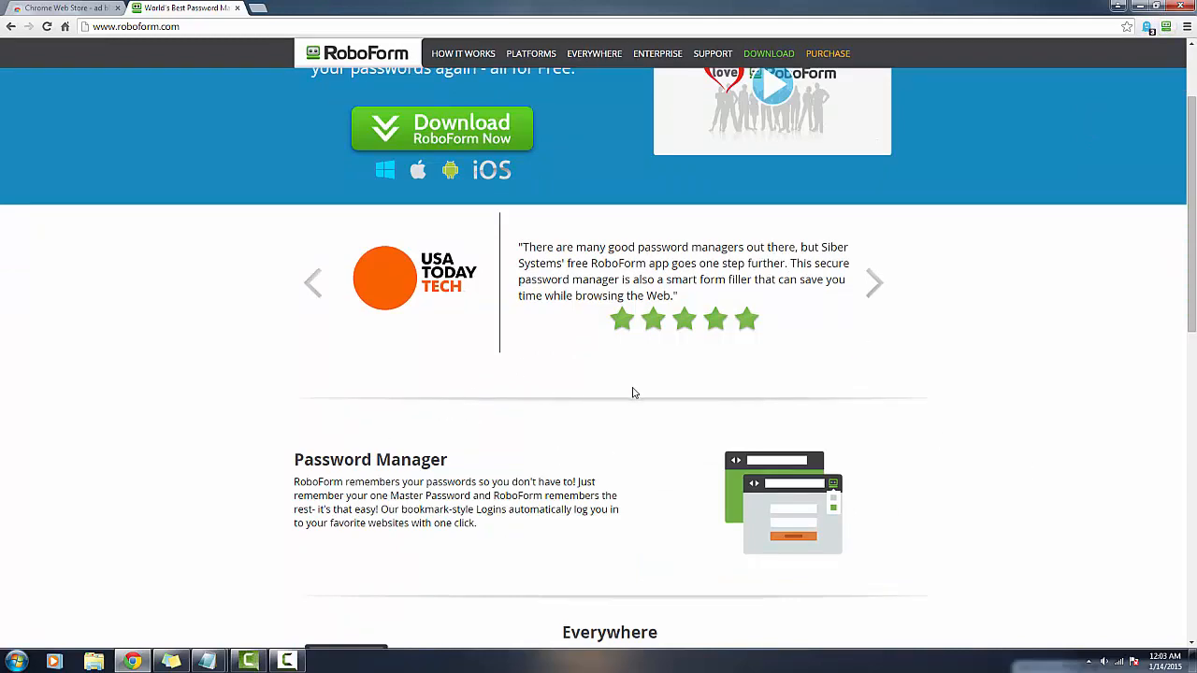
scroll(down, 3)
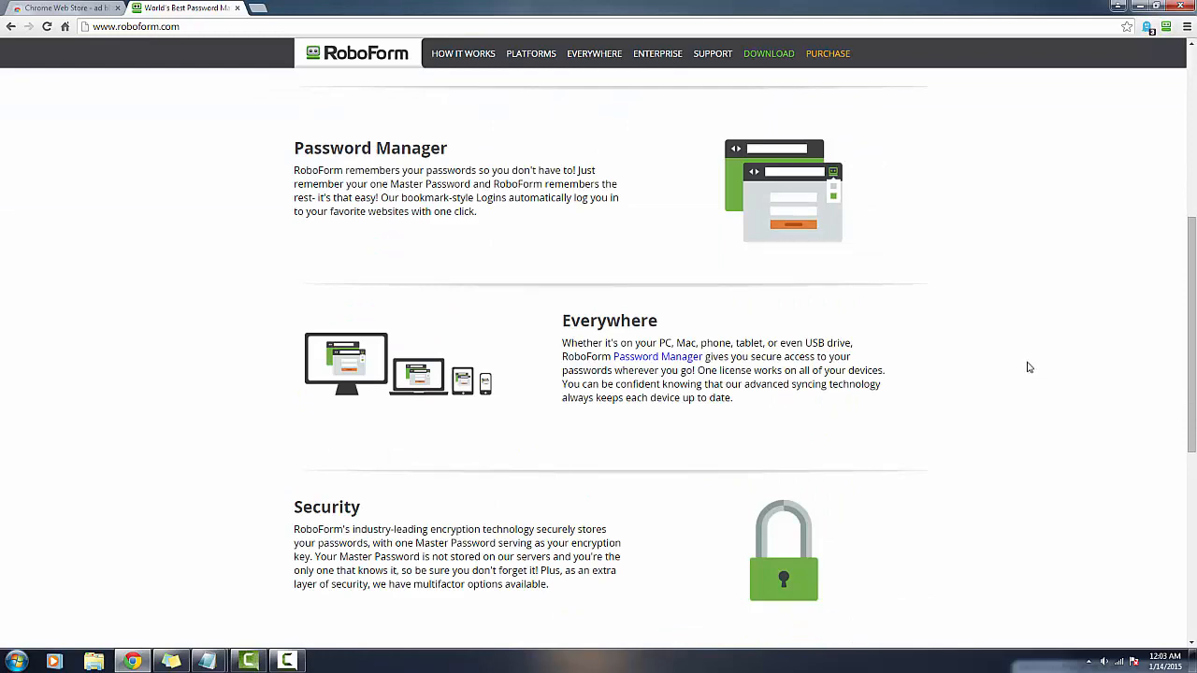
scroll(up, 3)
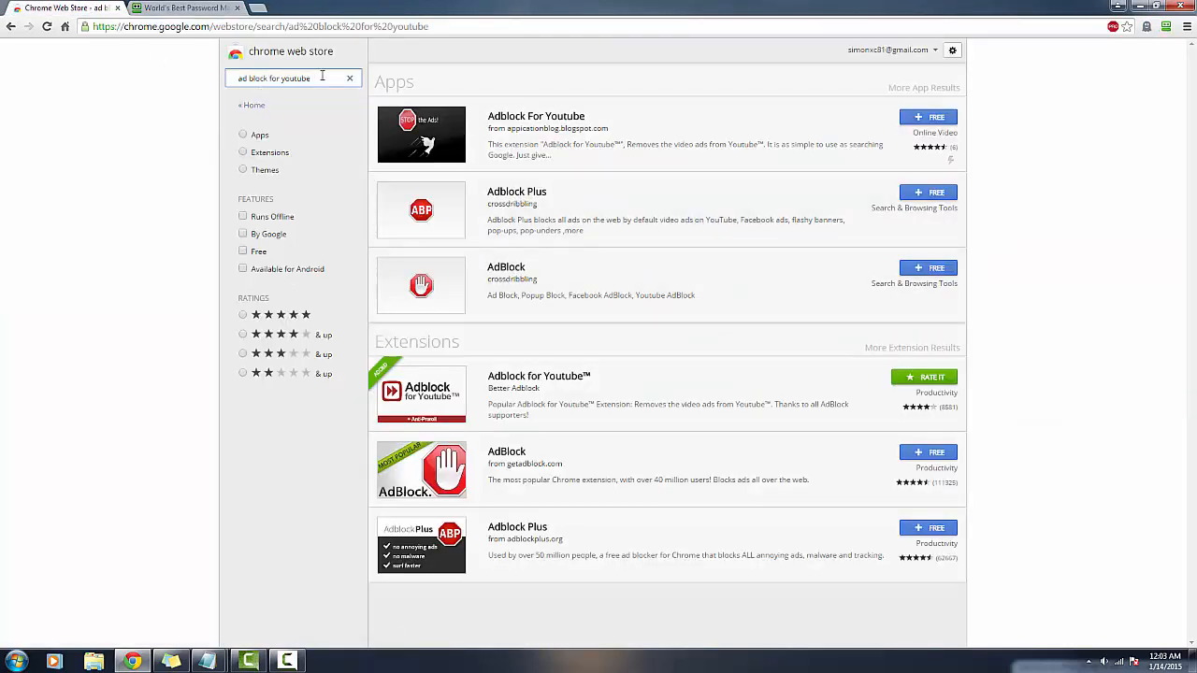
Replace the store query with "smoothscroll" using the suggestion list.
triple_click(292, 78)
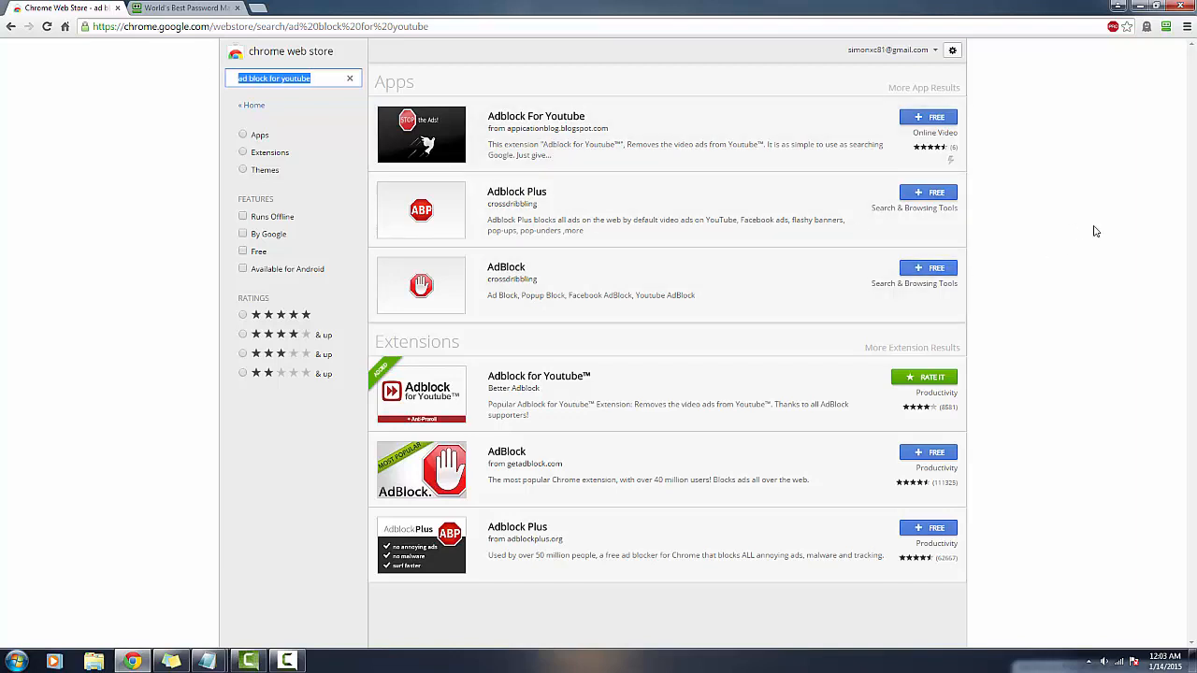
mouse_move(987, 223)
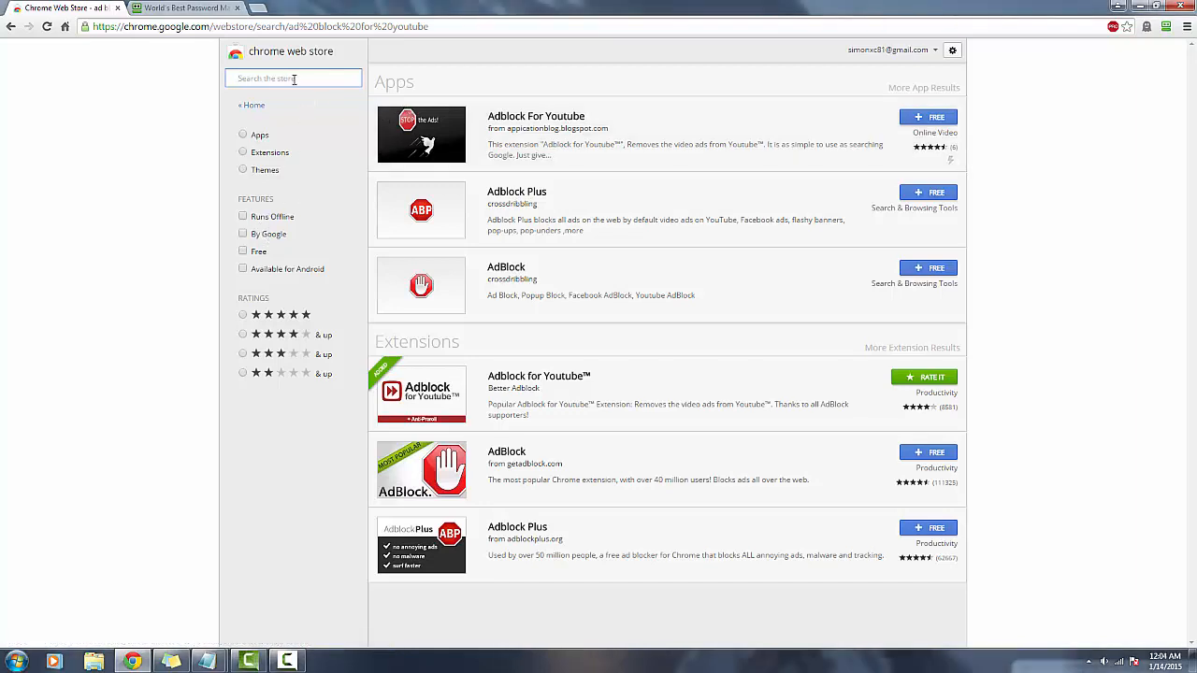
text(smoo)
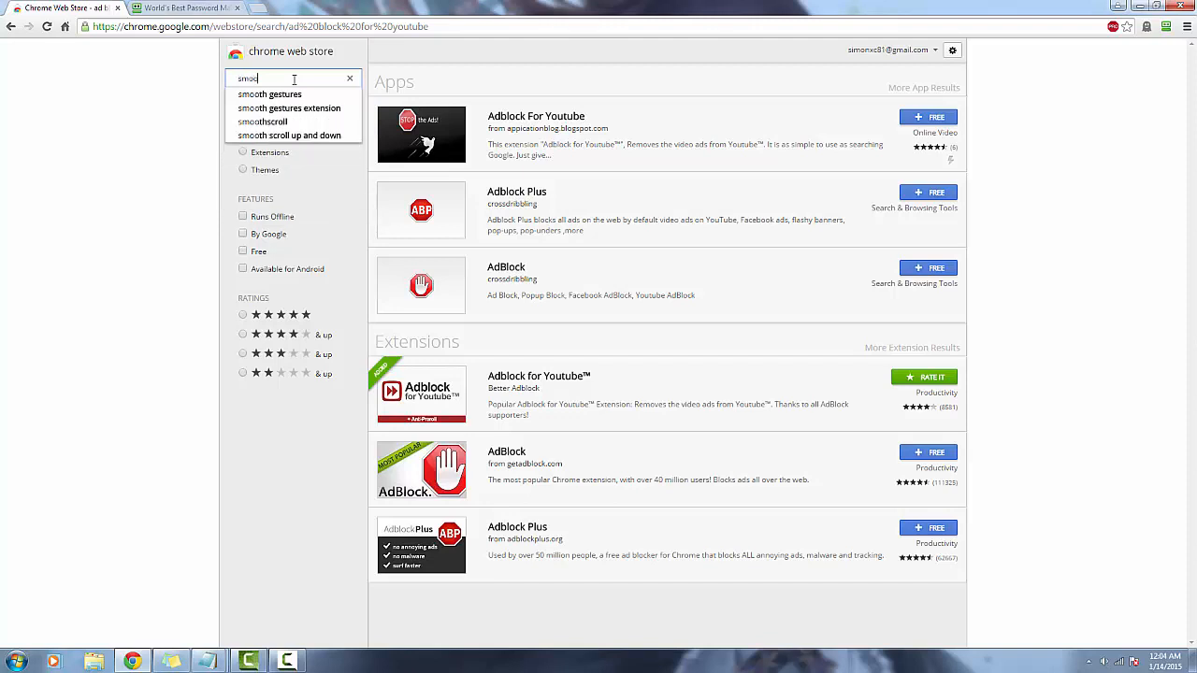
click(263, 121)
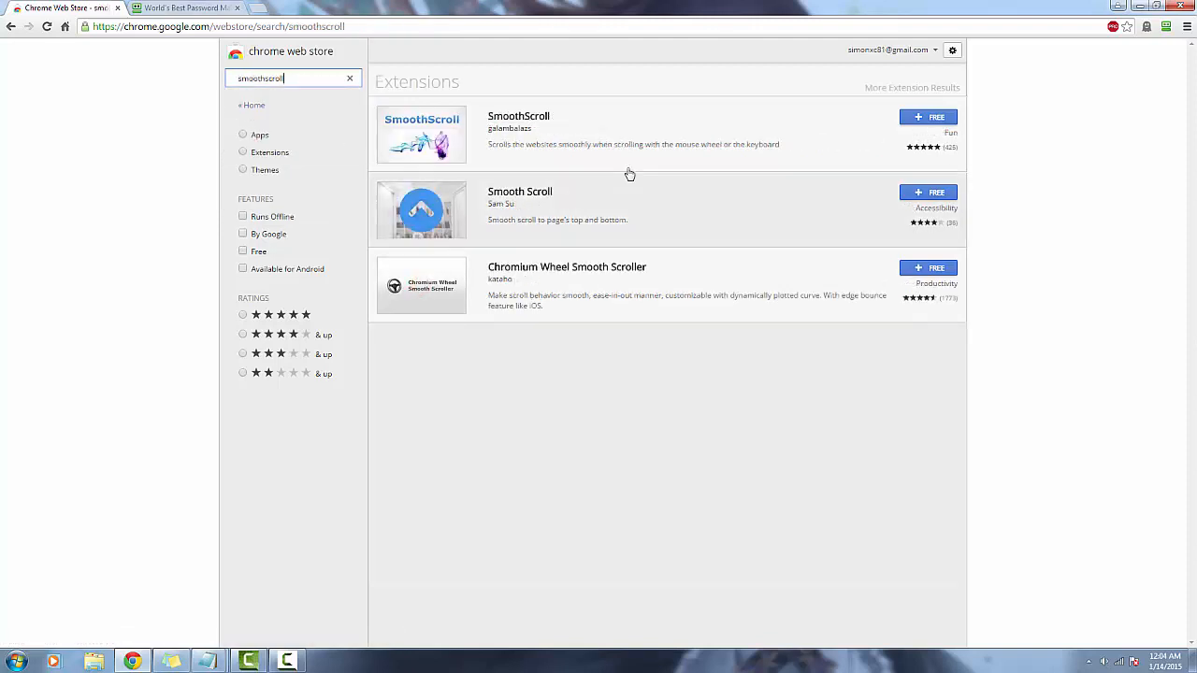
mouse_move(699, 206)
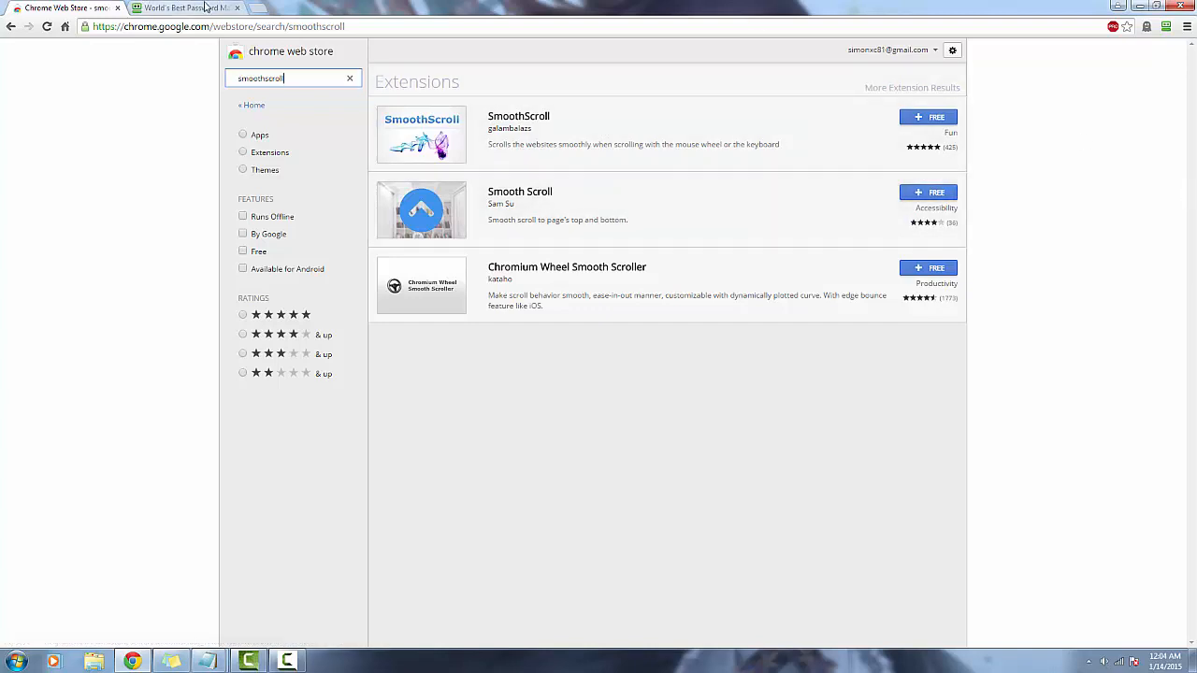
mouse_move(627, 177)
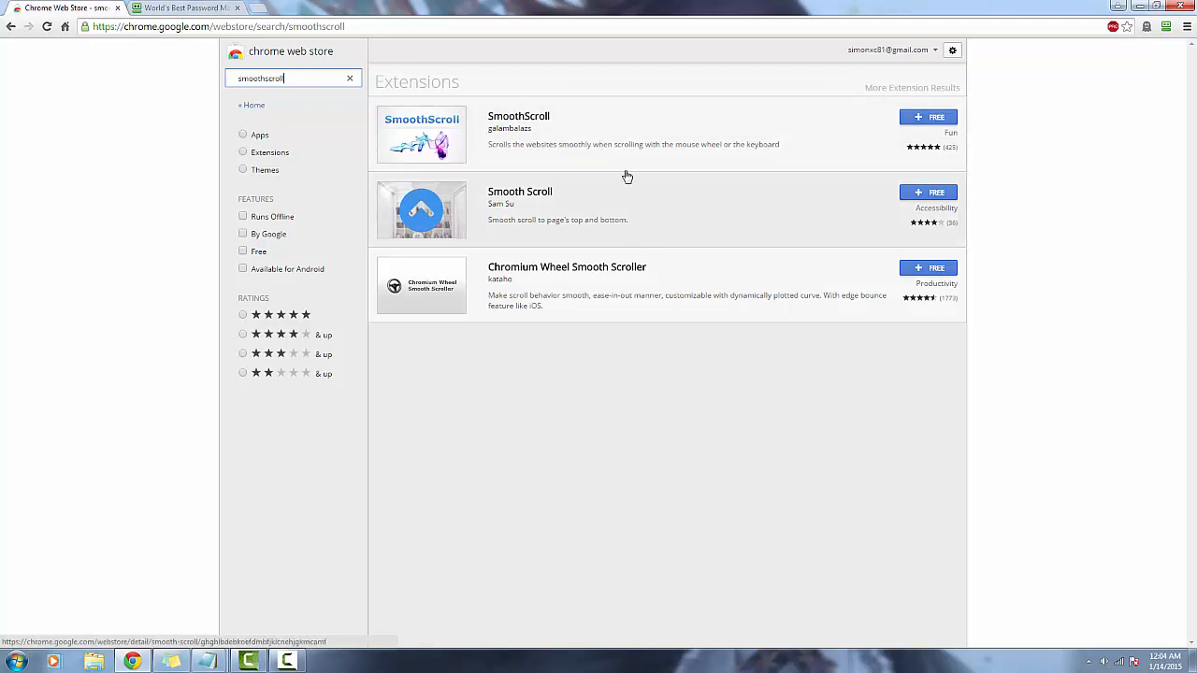